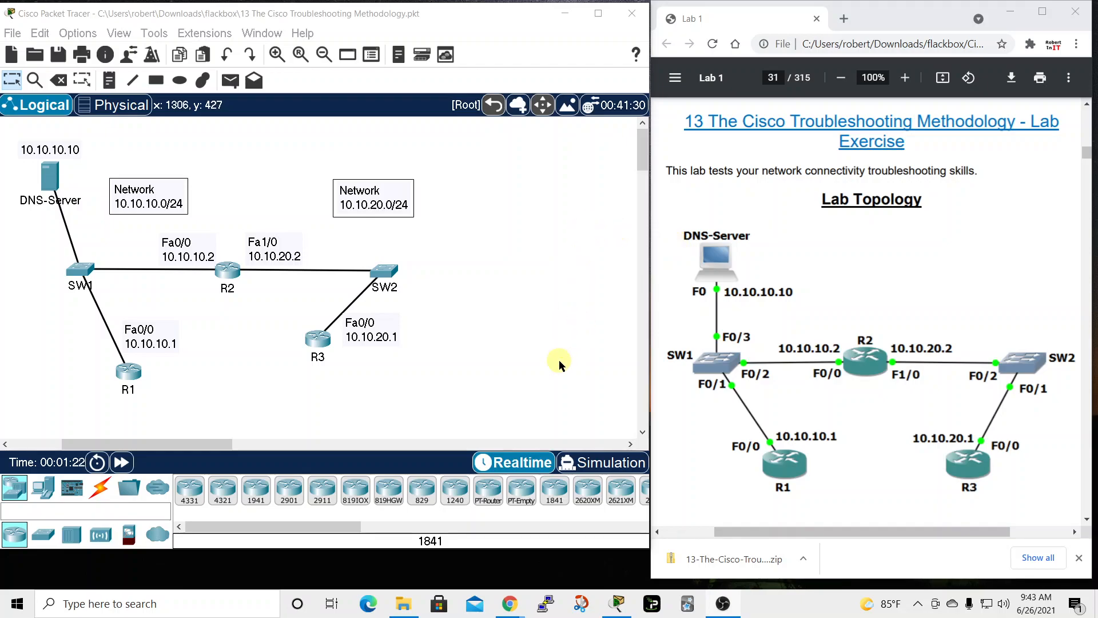
{"action": "mouse_move", "coordinate": [569, 428]}
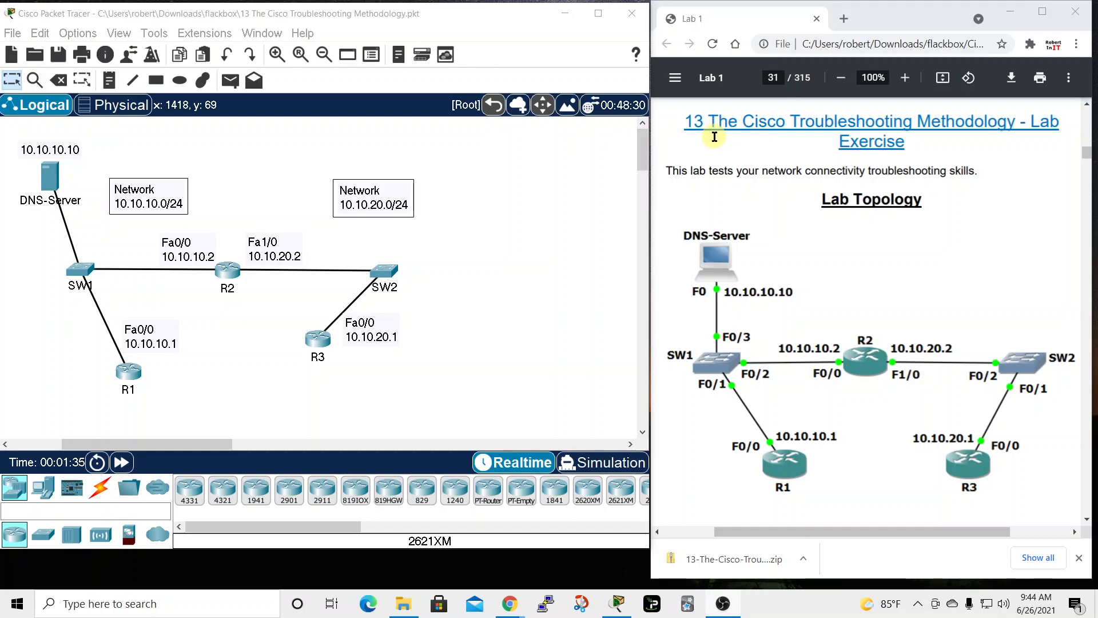
{"action": "mouse_move", "coordinate": [975, 141]}
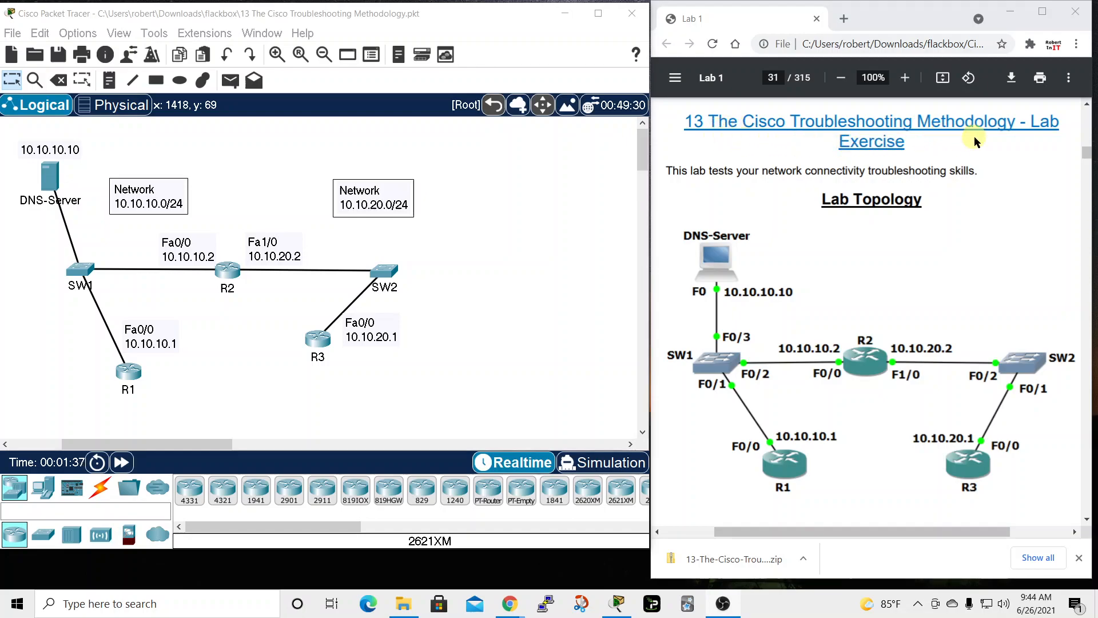
{"action": "mouse_move", "coordinate": [784, 193]}
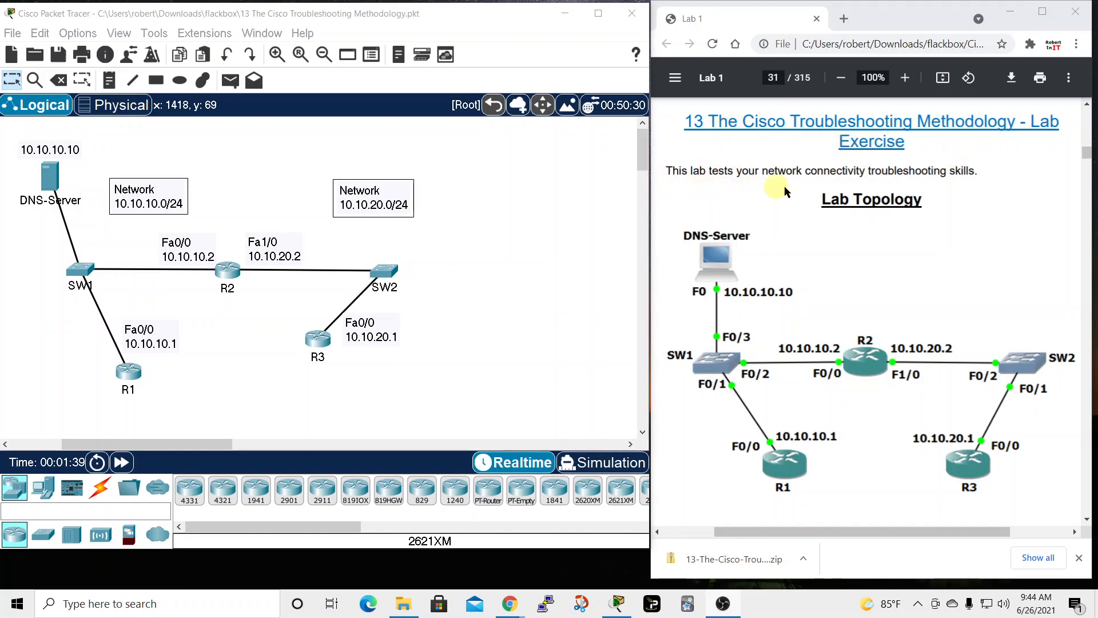
{"action": "mouse_move", "coordinate": [858, 269]}
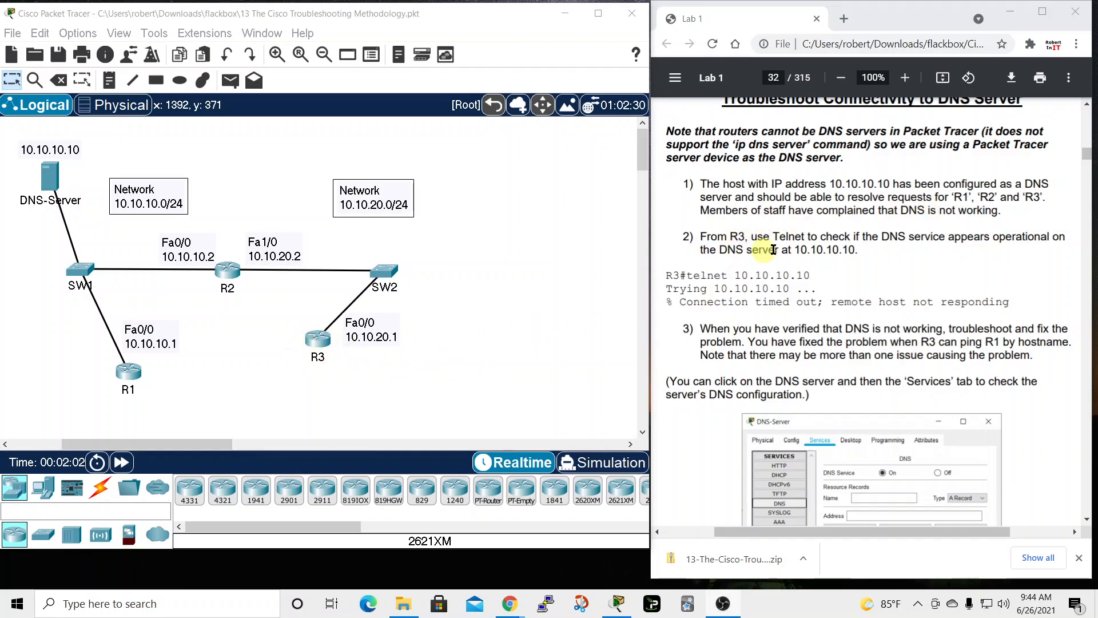
{"action": "mouse_move", "coordinate": [999, 236]}
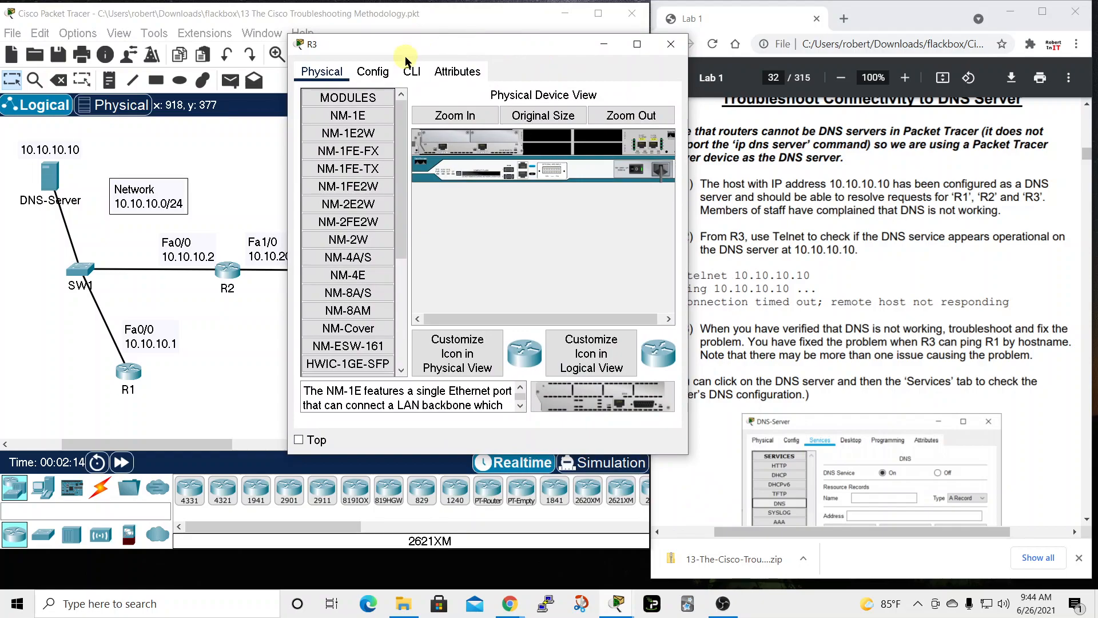
Step: From R3's privileged CLI, telnet to 10.10.10.10 and see it time out, then close R3
{"action": "left_click", "coordinate": [411, 71]}
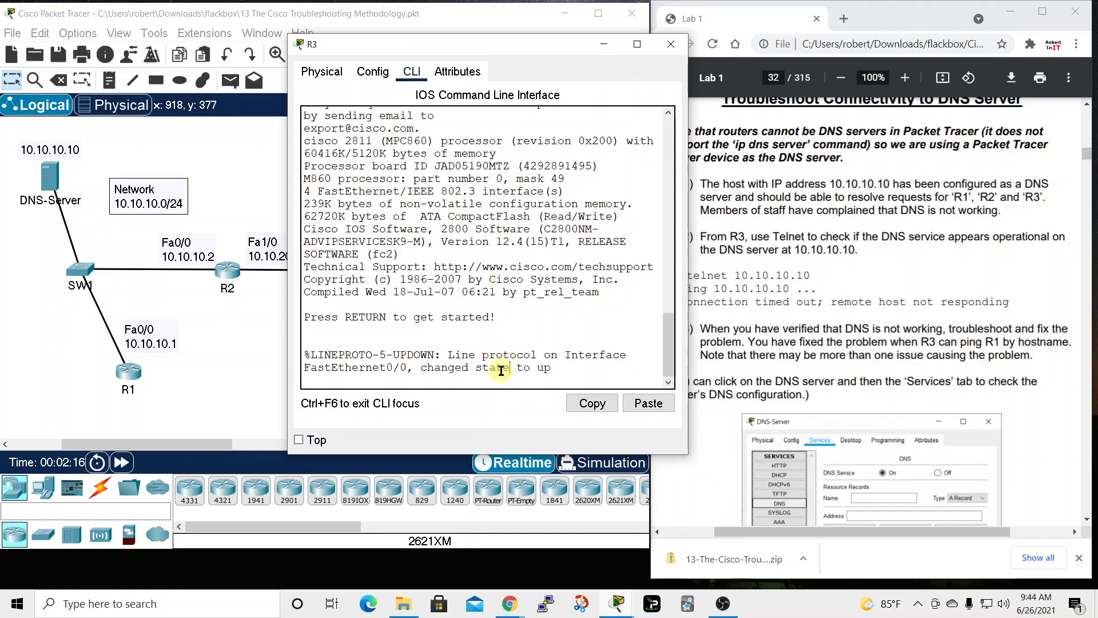
{"action": "type", "text": "en"}
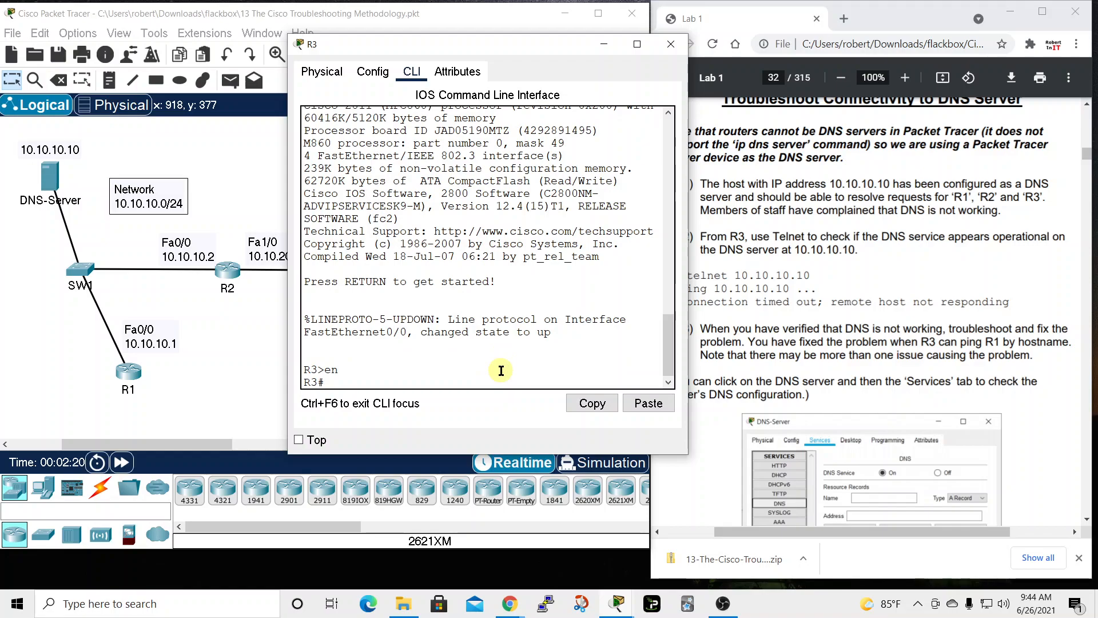
{"action": "type", "text": "telnet"}
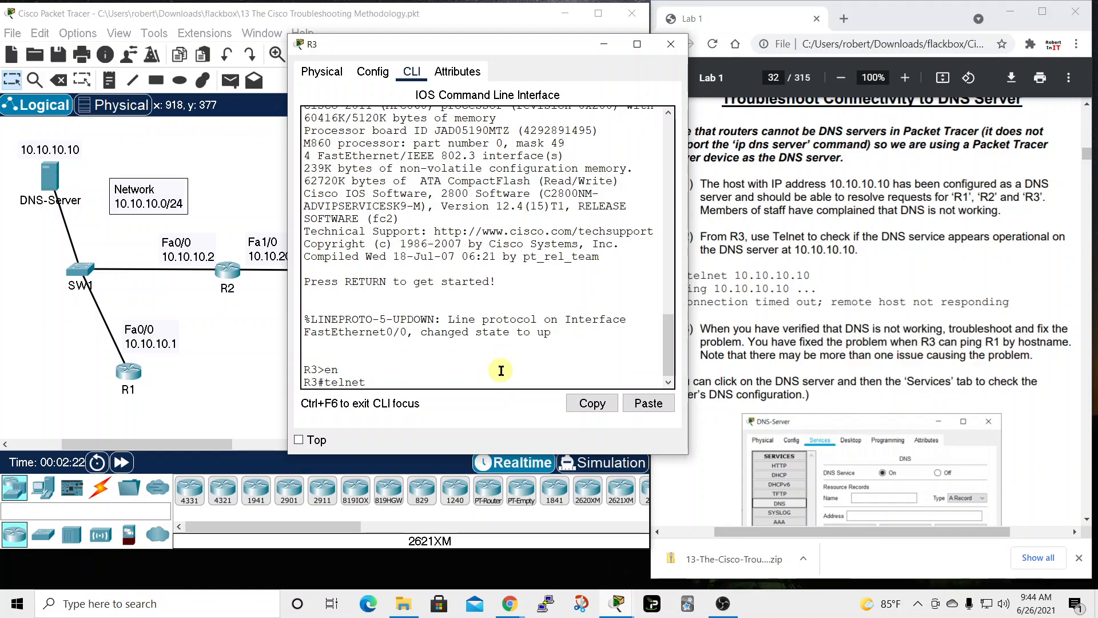
{"action": "type", "text": "10.10.10.10"}
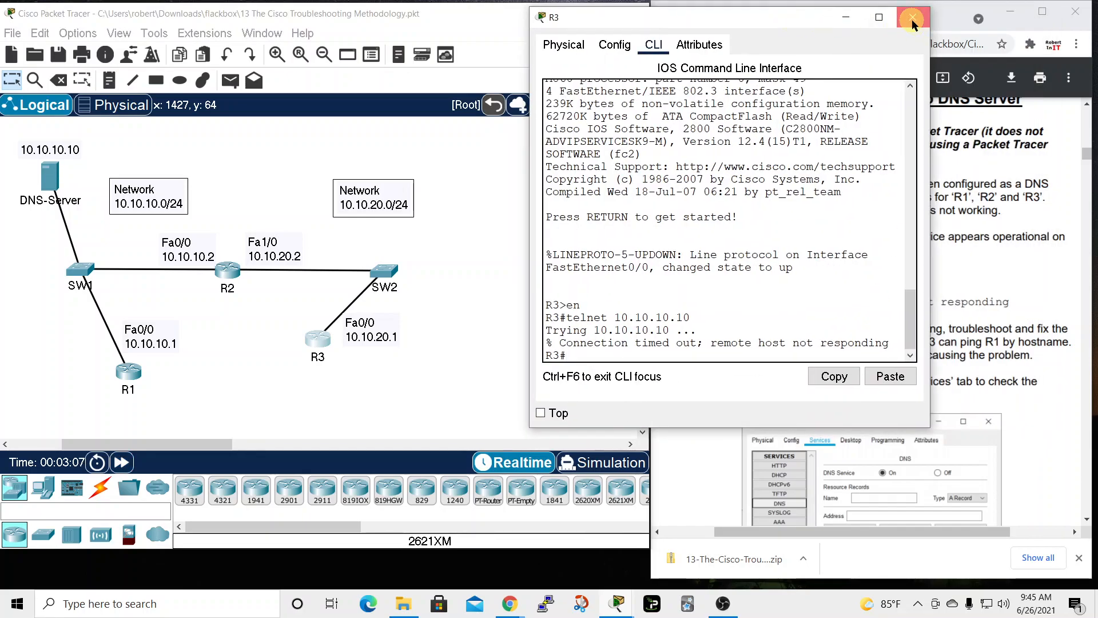
{"action": "left_click", "coordinate": [913, 18]}
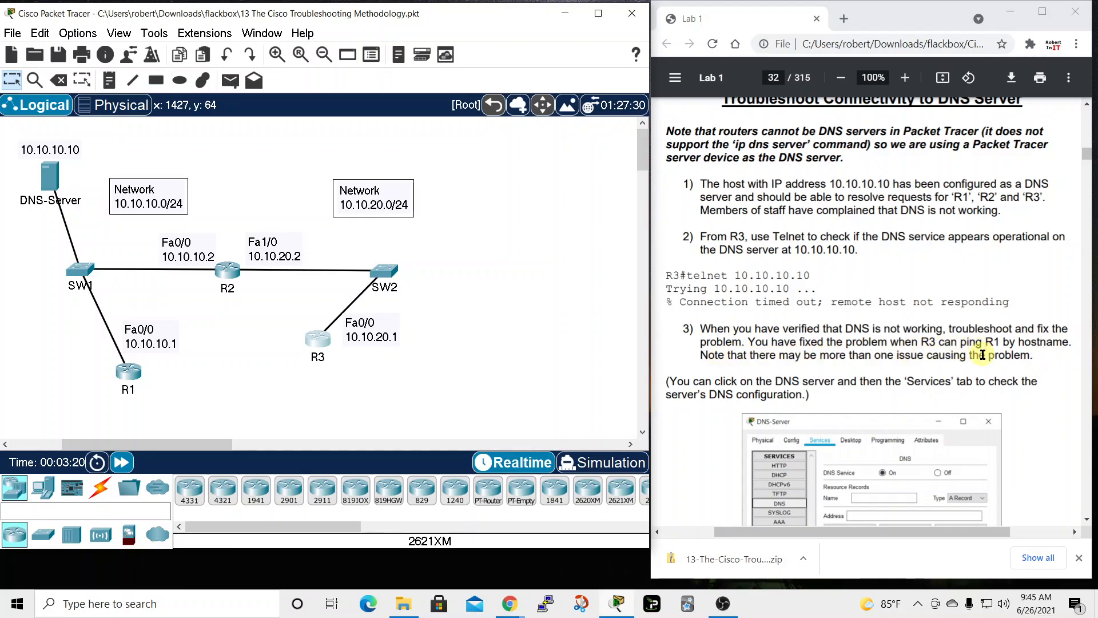
{"action": "mouse_move", "coordinate": [28, 368]}
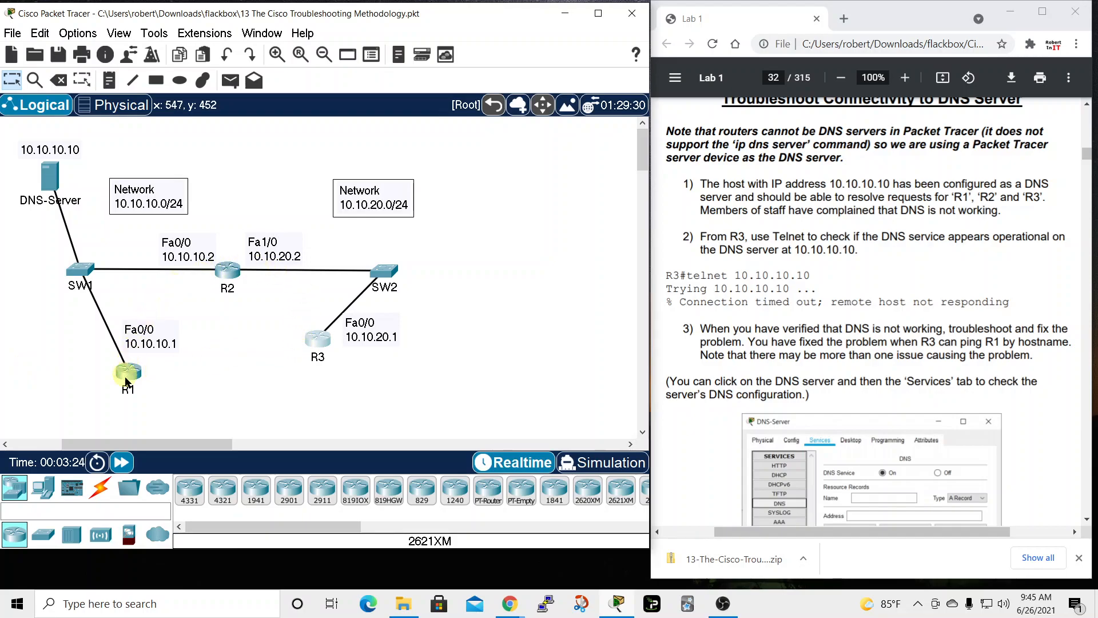
Step: From R1's privileged CLI, ping 10.10.10.10 at 80 percent success, then close R1
{"action": "double_click", "coordinate": [128, 371]}
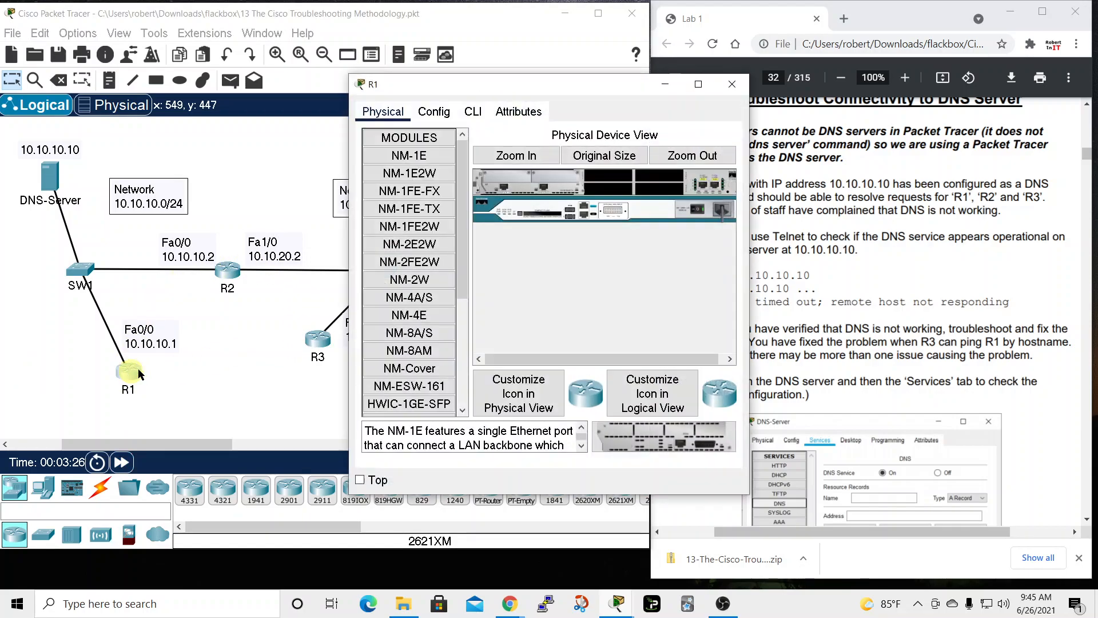
{"action": "left_click", "coordinate": [610, 81]}
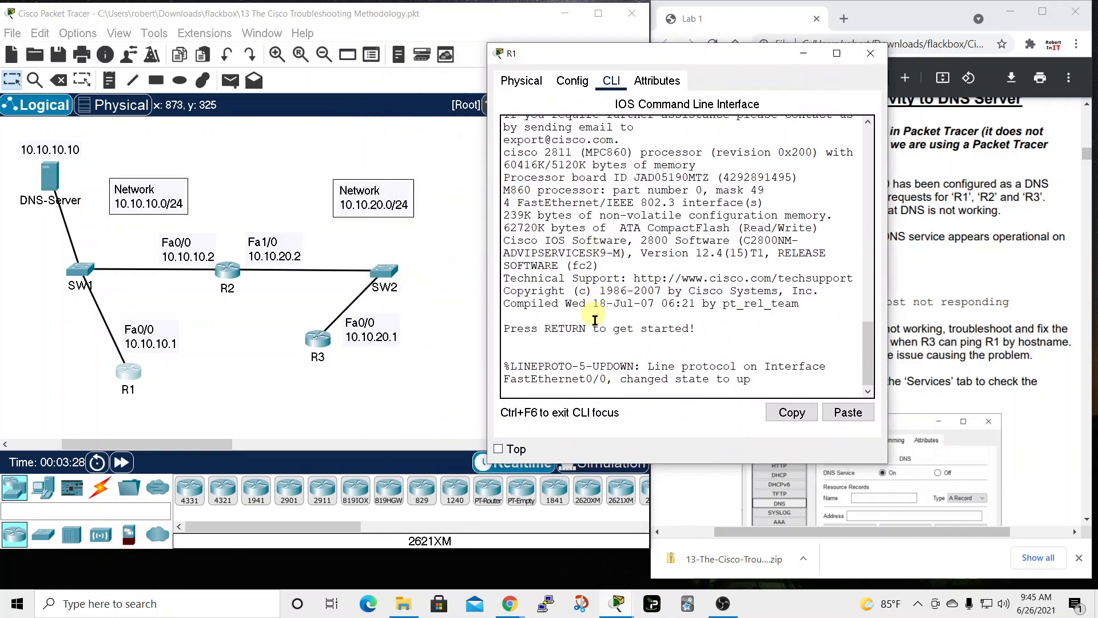
{"action": "key", "text": "Return"}
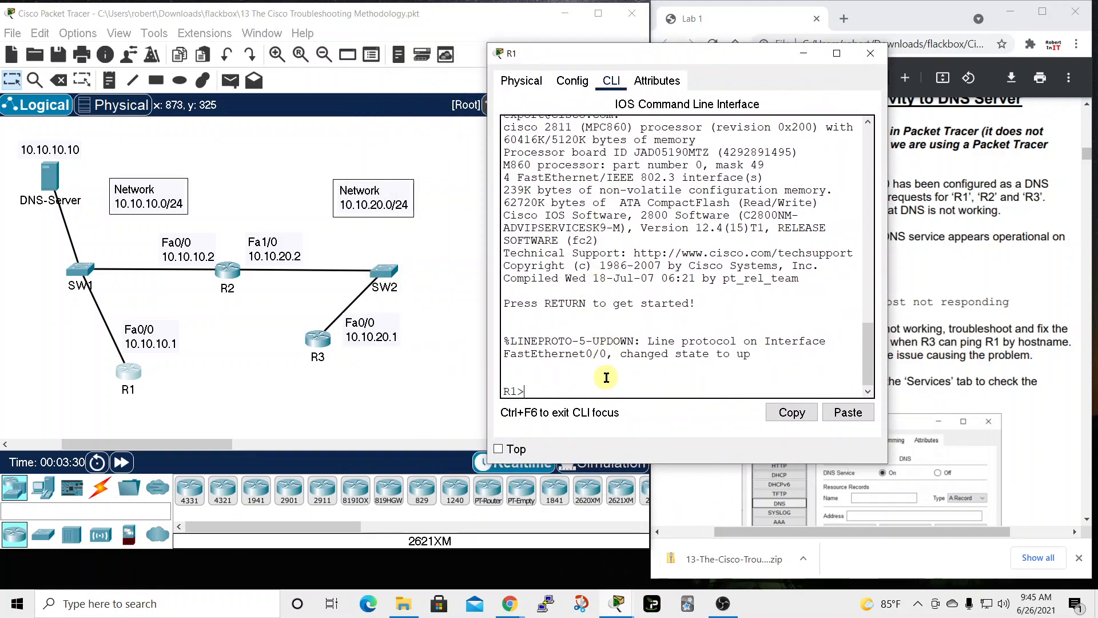
{"action": "type", "text": "en"}
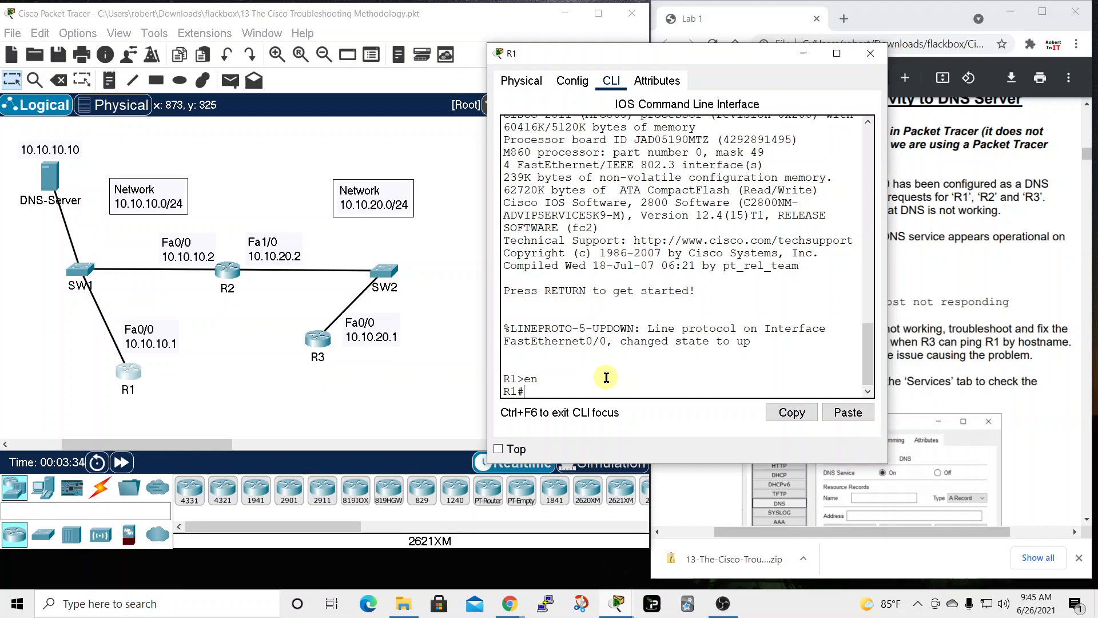
{"action": "type", "text": "ping 10.10.10.10"}
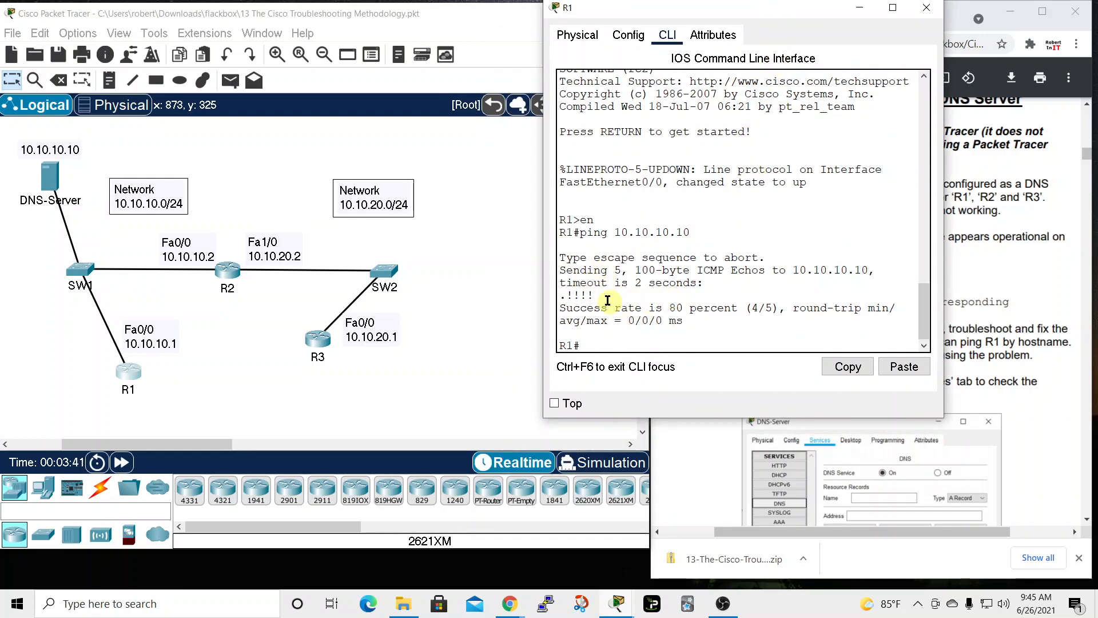
{"action": "mouse_move", "coordinate": [7, 165]}
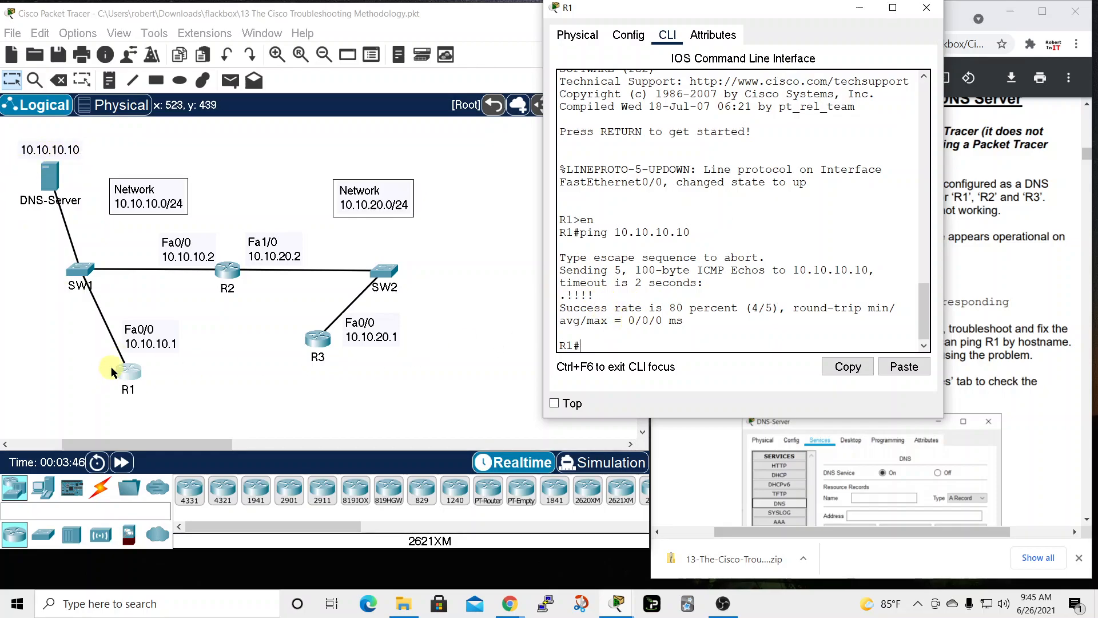
{"action": "left_click", "coordinate": [926, 8]}
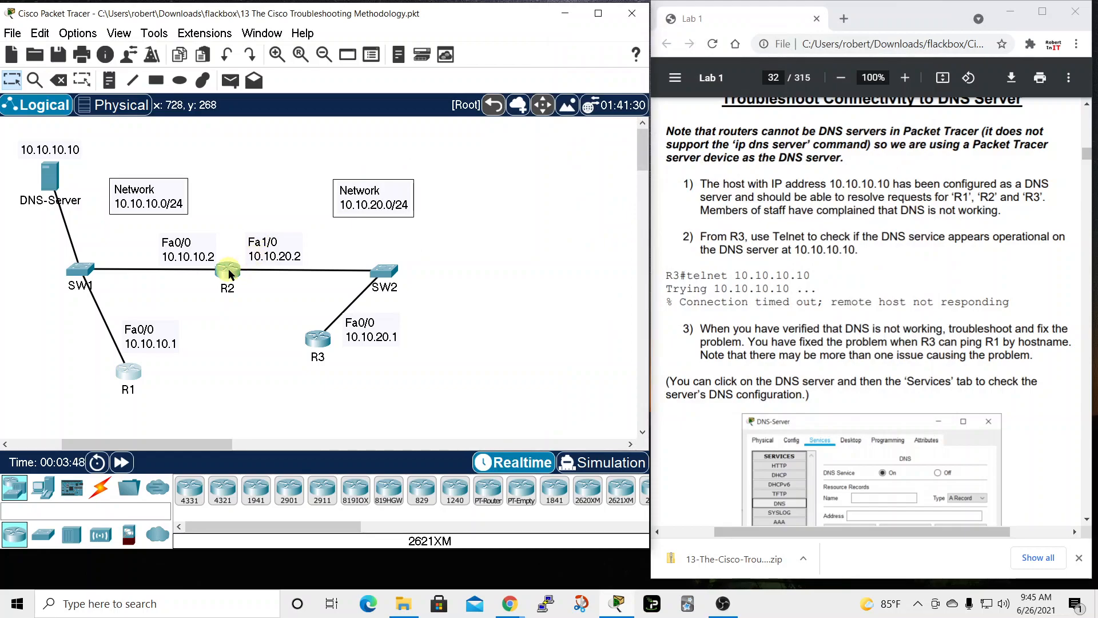
Step: From R2's privileged CLI, ping 10.10.10.10 and watch it get 0 percent success
{"action": "left_click", "coordinate": [227, 272]}
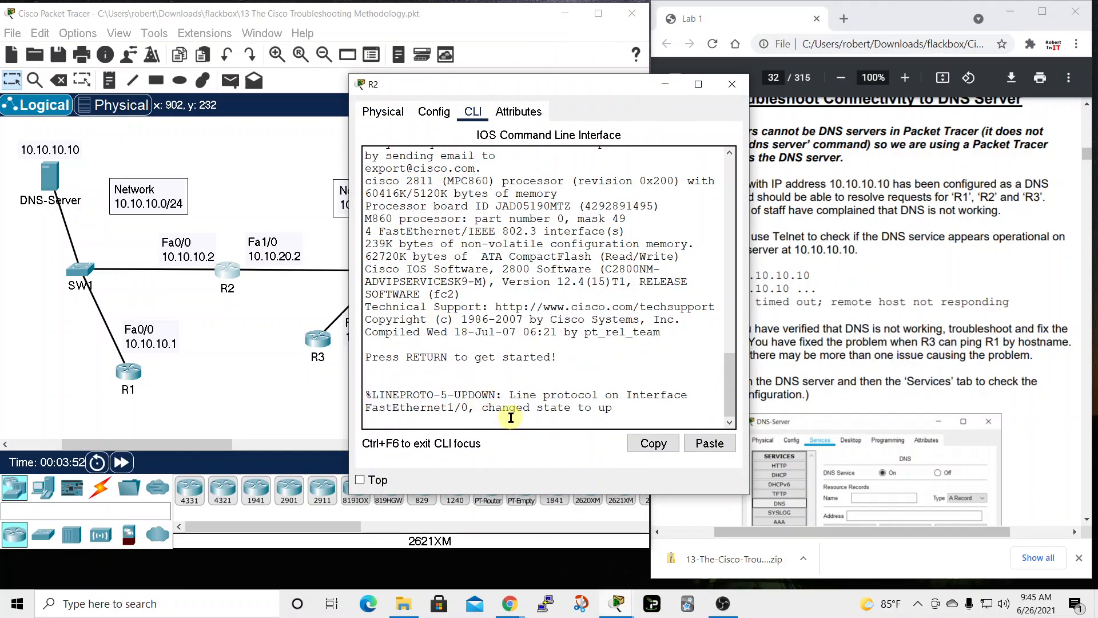
{"action": "type", "text": "en"}
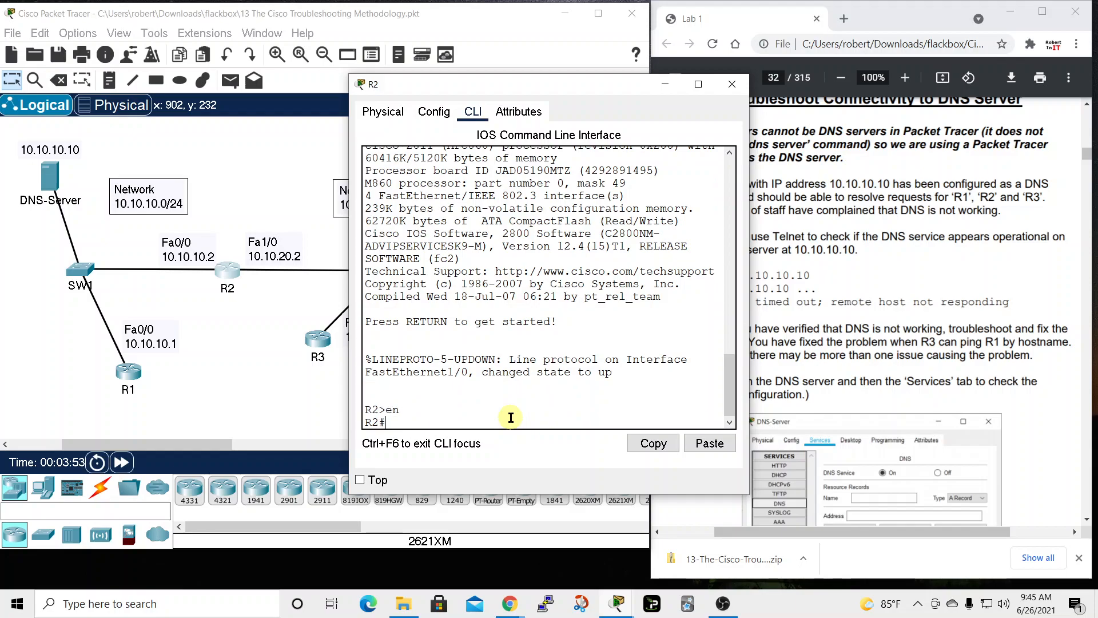
{"action": "type", "text": "ping 10.10.10.10"}
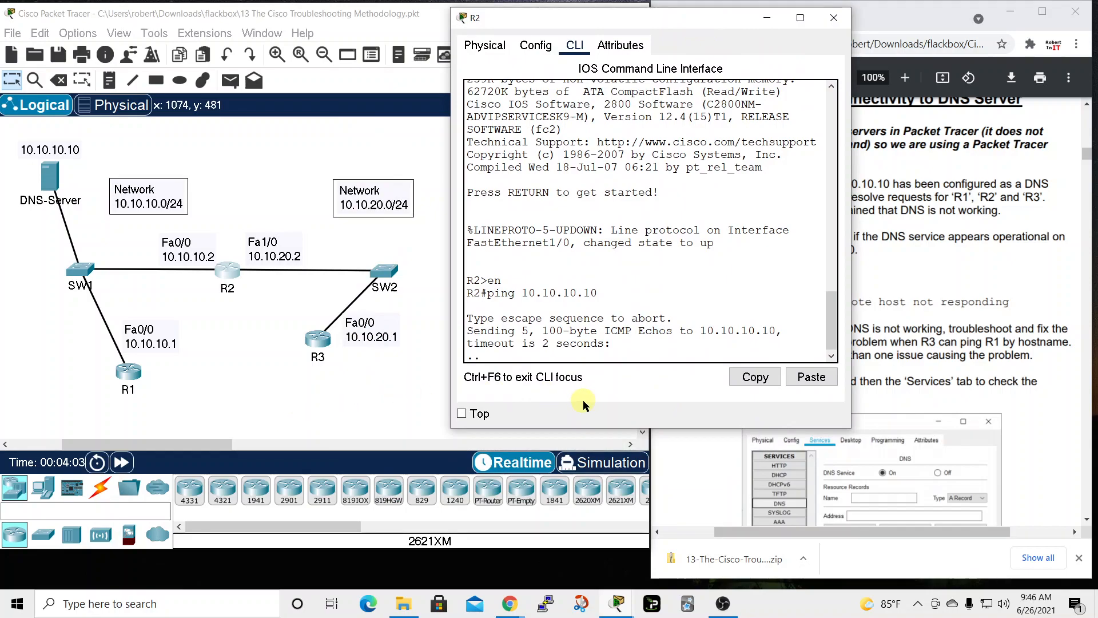
{"action": "mouse_move", "coordinate": [477, 370]}
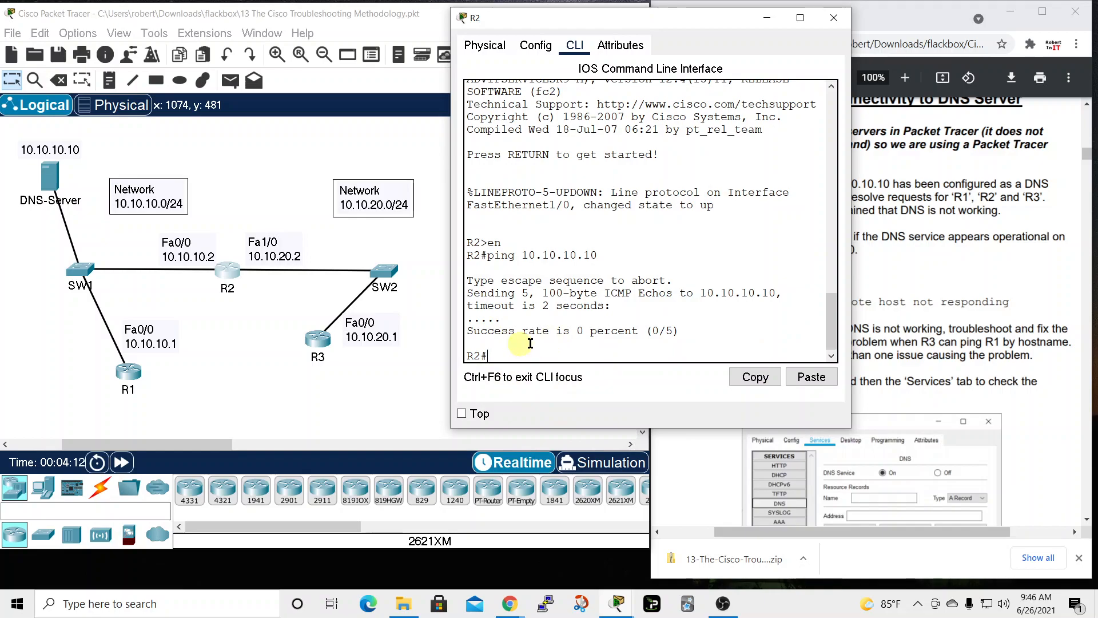
{"action": "mouse_move", "coordinate": [821, 31]}
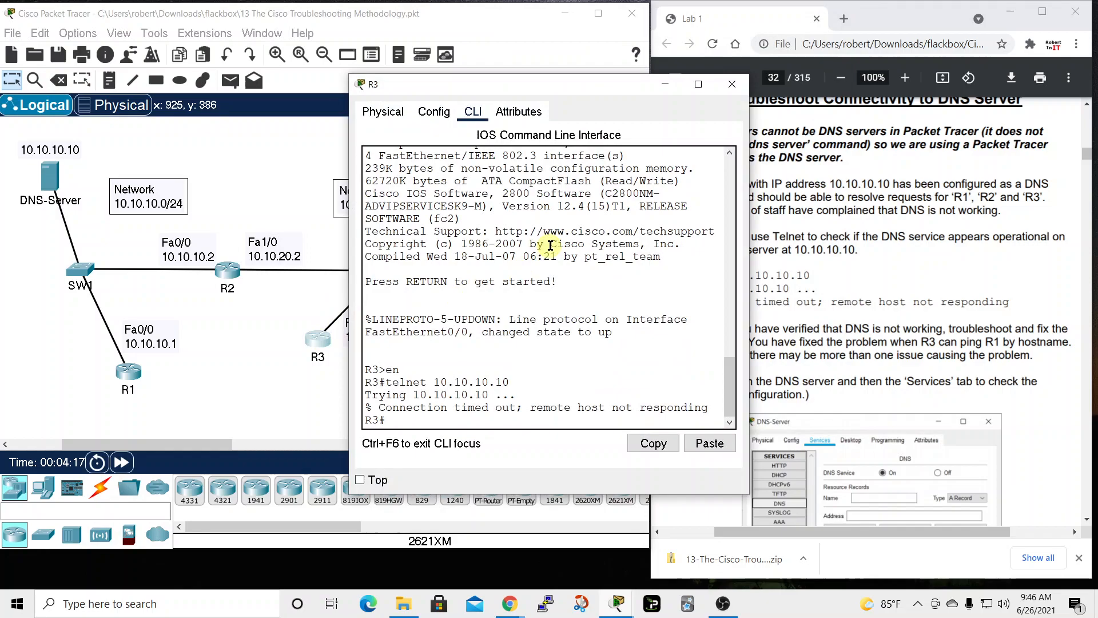
{"action": "mouse_move", "coordinate": [454, 420]}
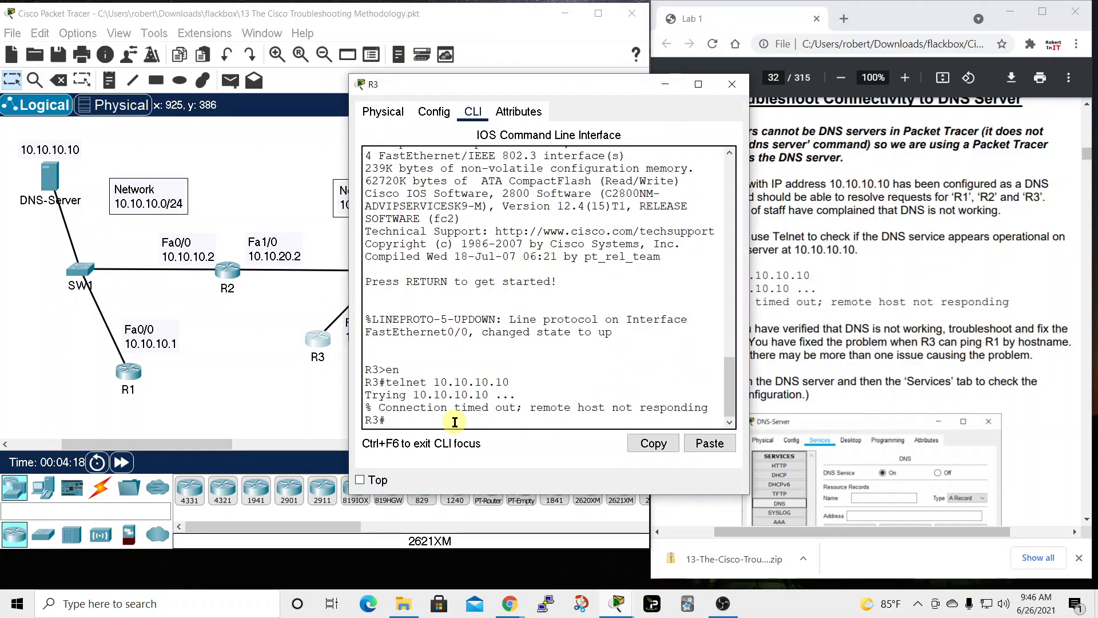
Step: From R3's CLI, try telnet and then ping toward the DNS server at 10.10.10.10
{"action": "type", "text": "telnet 10.10.10.10"}
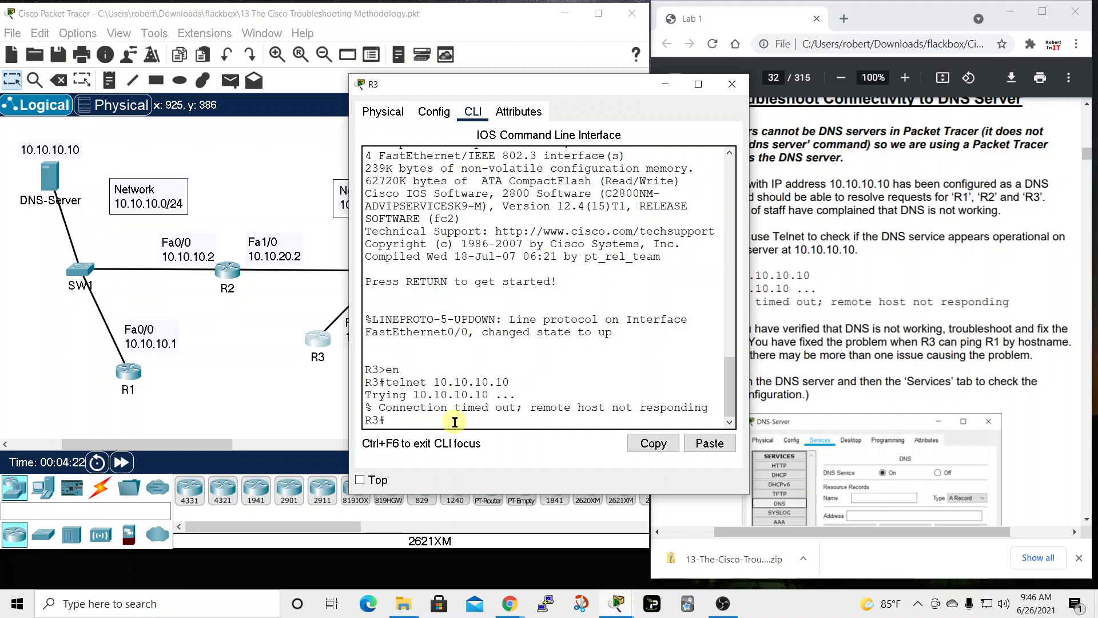
{"action": "type", "text": "ping 10.1"}
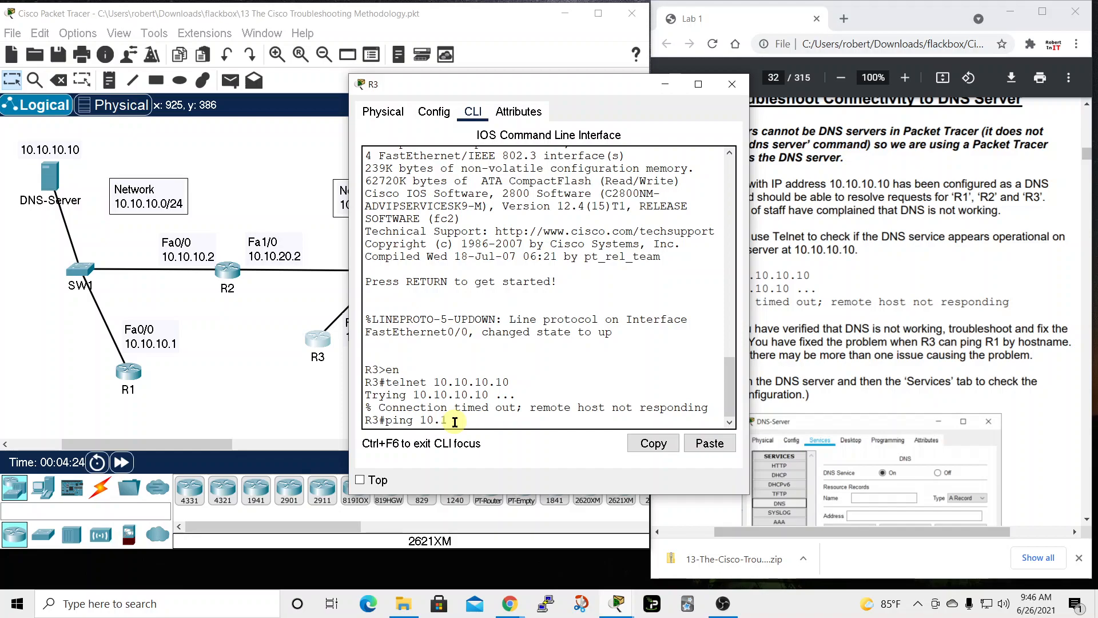
{"action": "key", "text": "enter"}
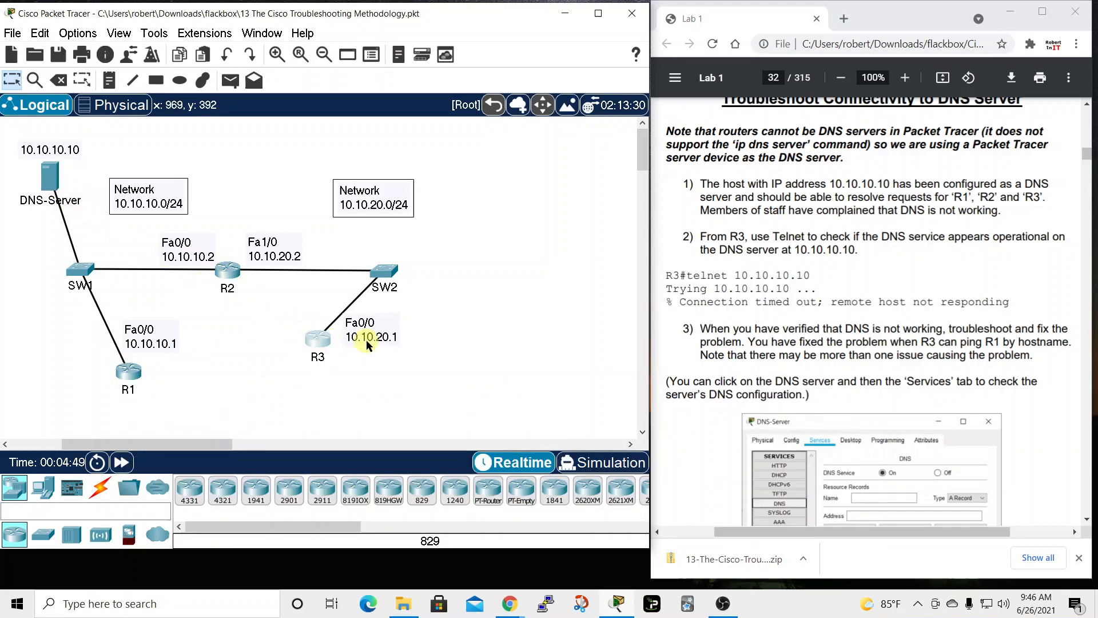
{"action": "mouse_move", "coordinate": [317, 339]}
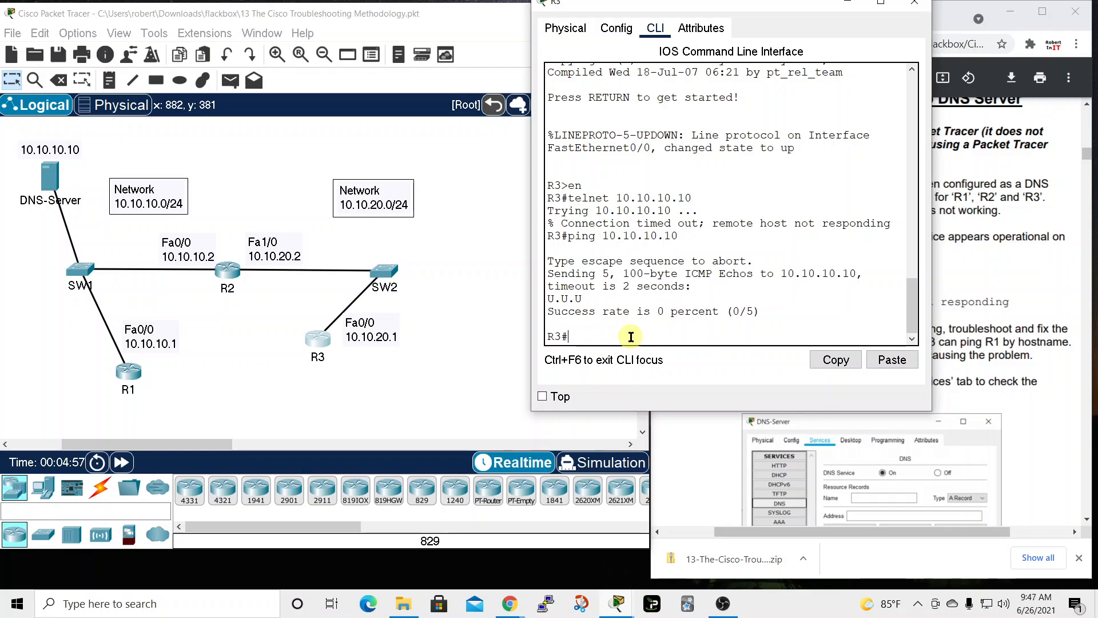
Step: Traceroute 10.10.10.10 from R3, stalling after 10.10.20.2, then show ip int brief
{"action": "type", "text": "traceroute"}
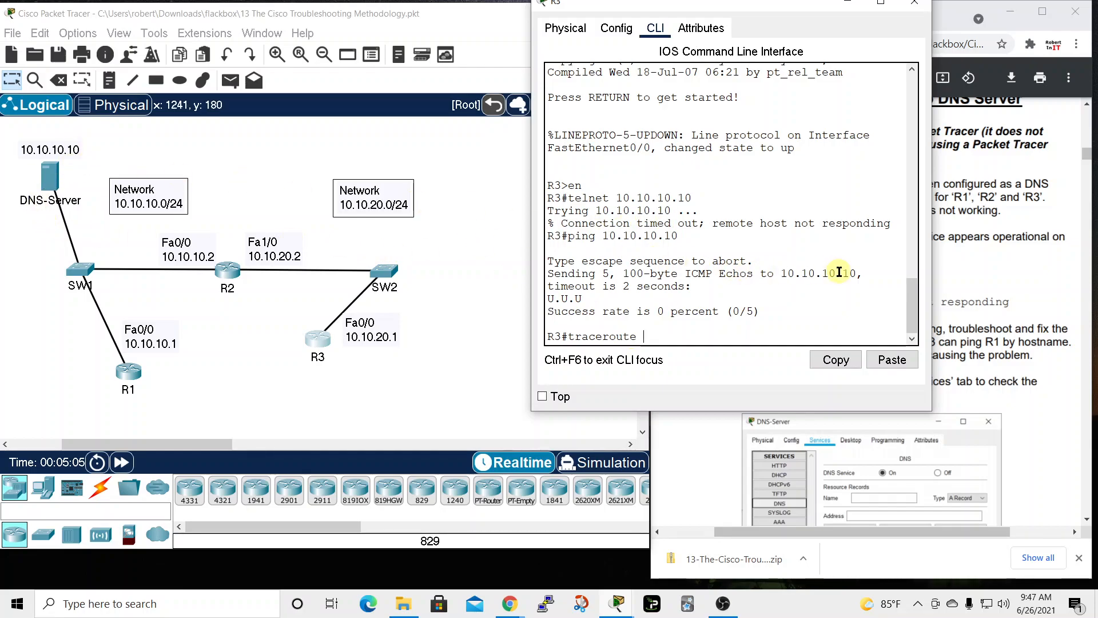
{"action": "type", "text": "10.10.10.10"}
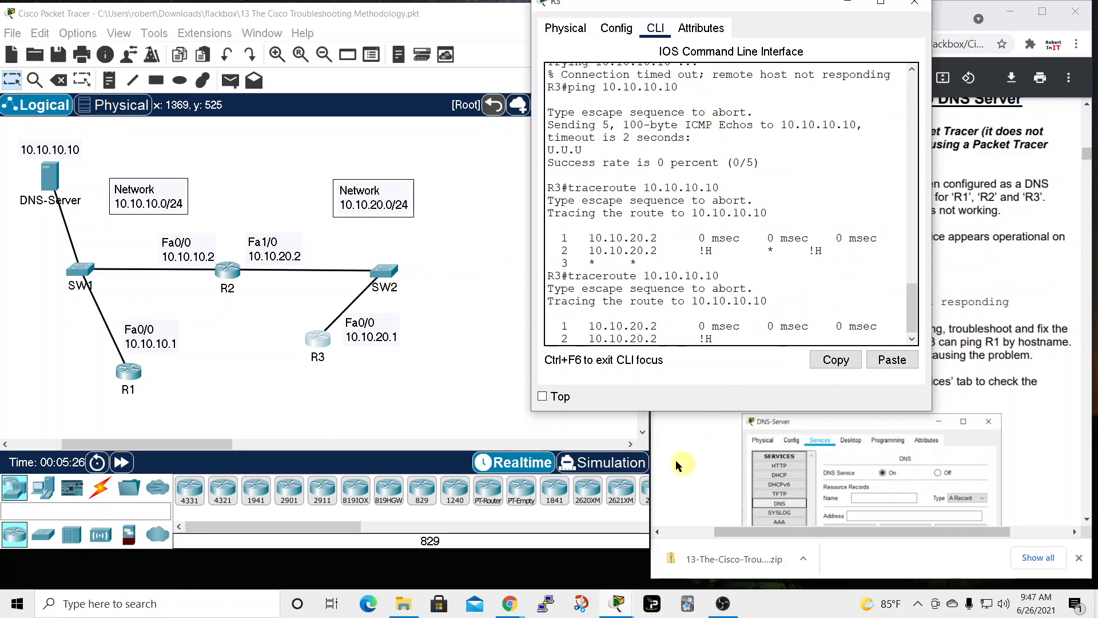
{"action": "mouse_move", "coordinate": [657, 380]}
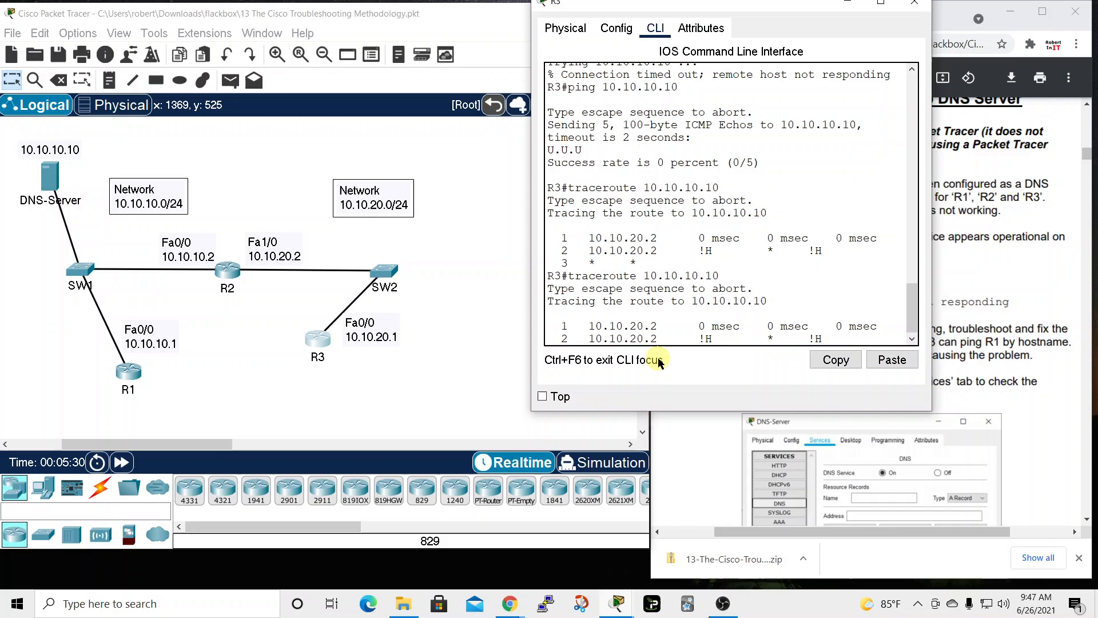
{"action": "key", "text": "Enter"}
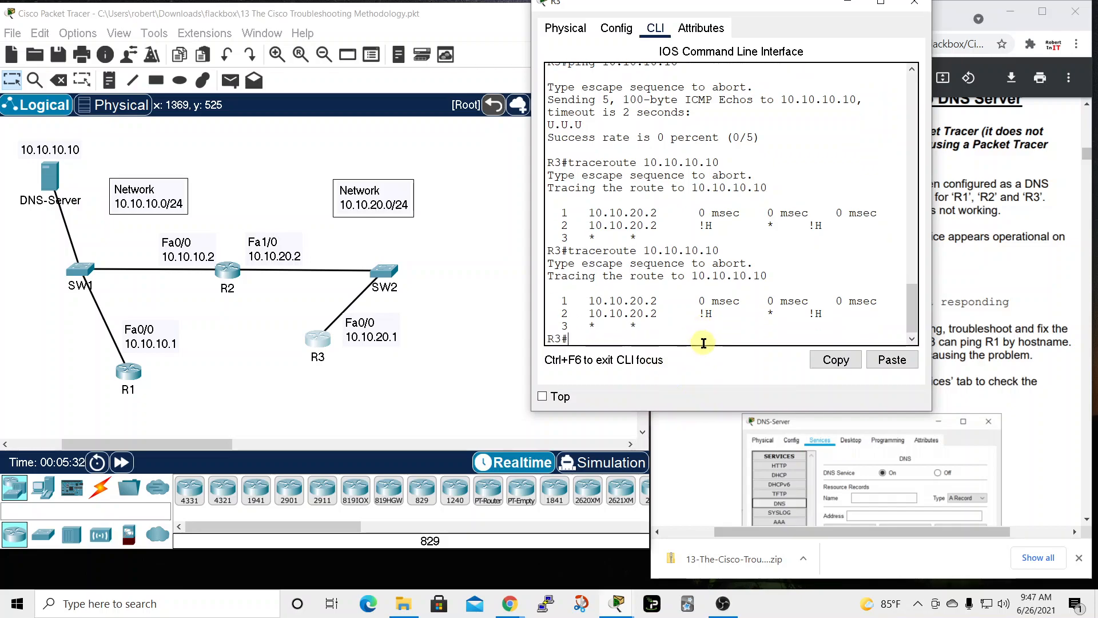
{"action": "mouse_move", "coordinate": [689, 364]}
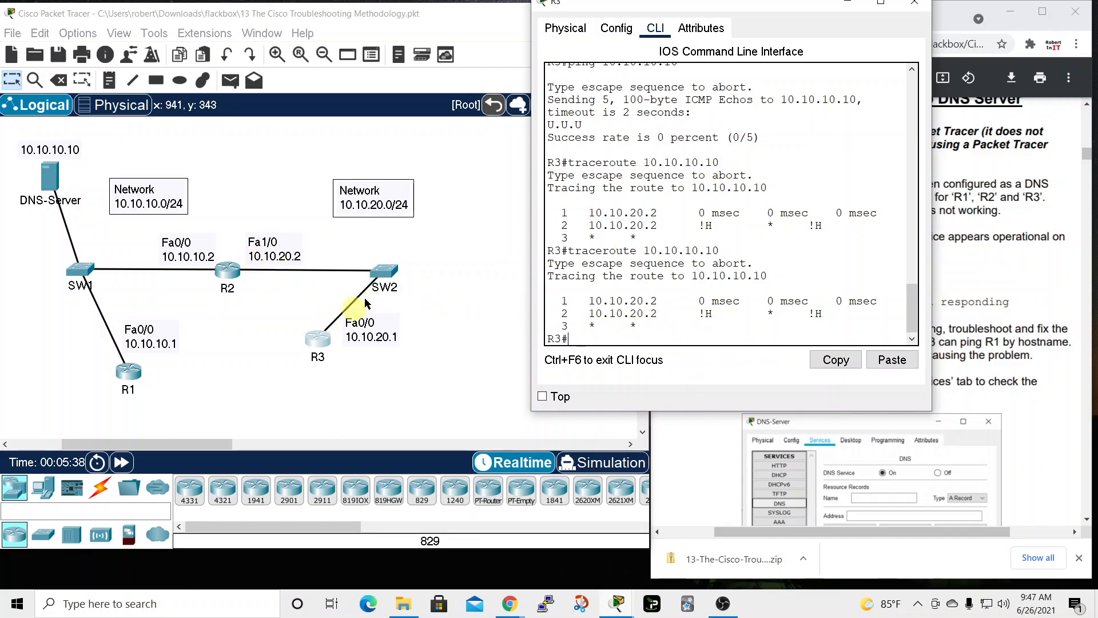
{"action": "mouse_move", "coordinate": [440, 338]}
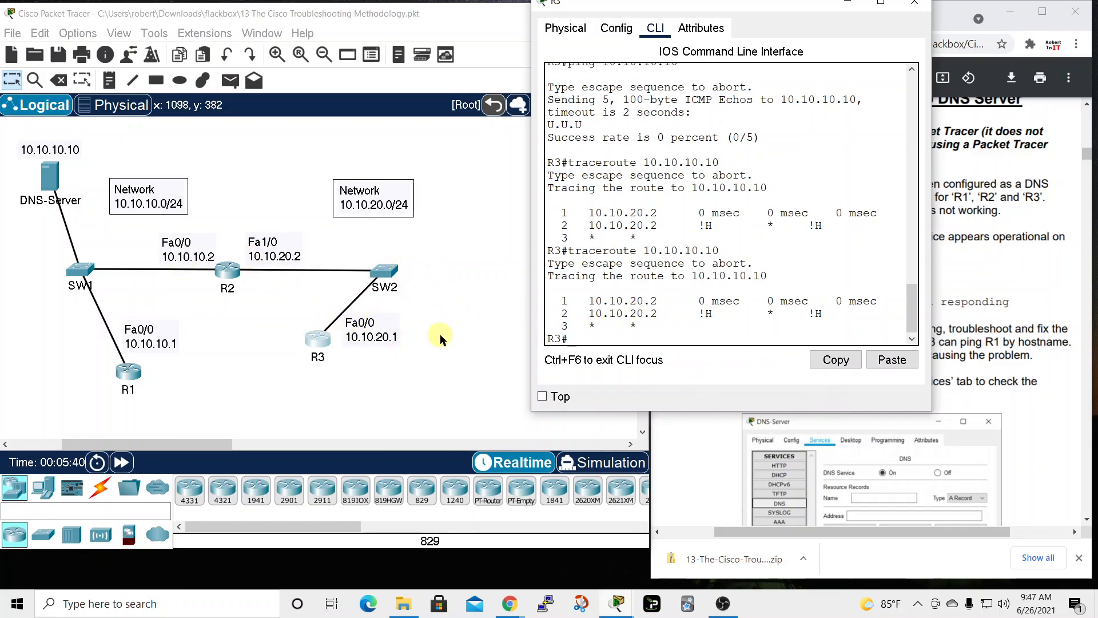
{"action": "mouse_move", "coordinate": [643, 334]}
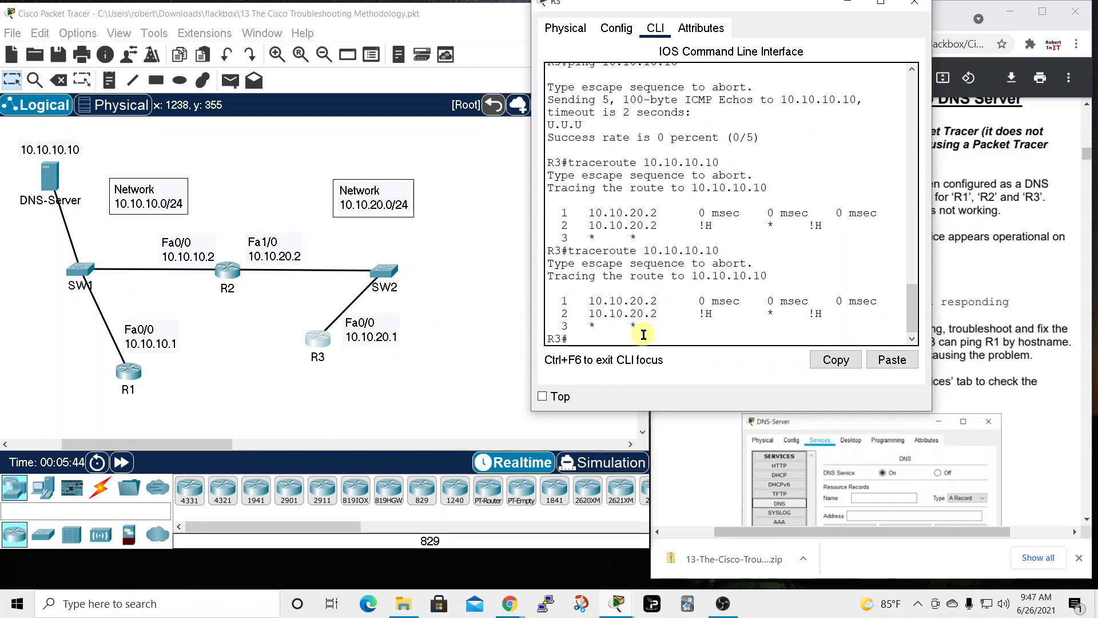
{"action": "type", "text": "show ip int"}
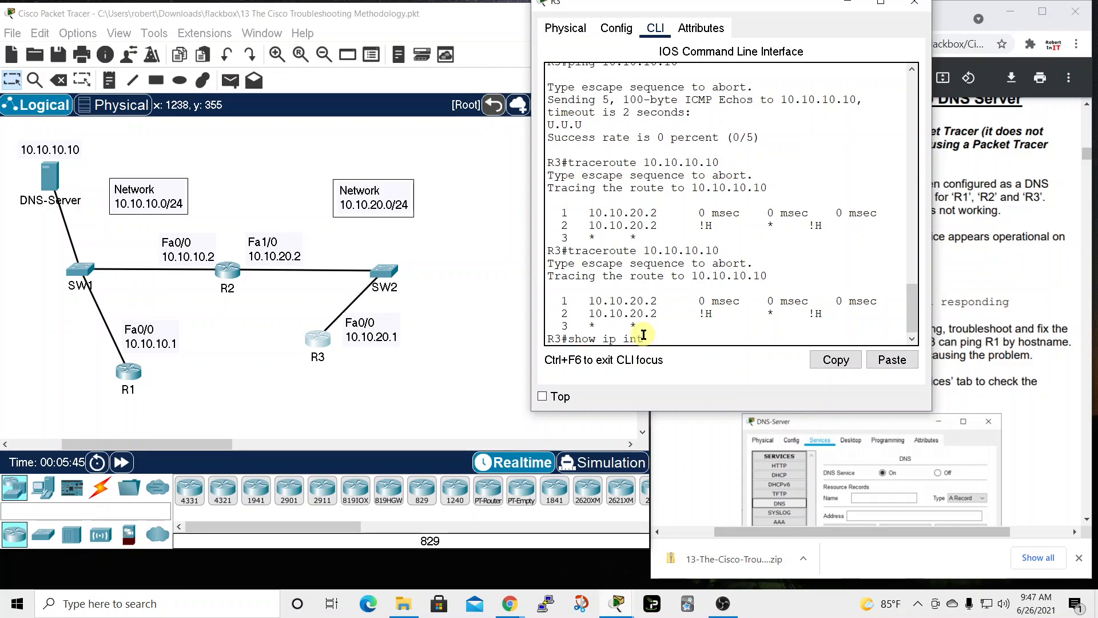
{"action": "key", "text": "enter"}
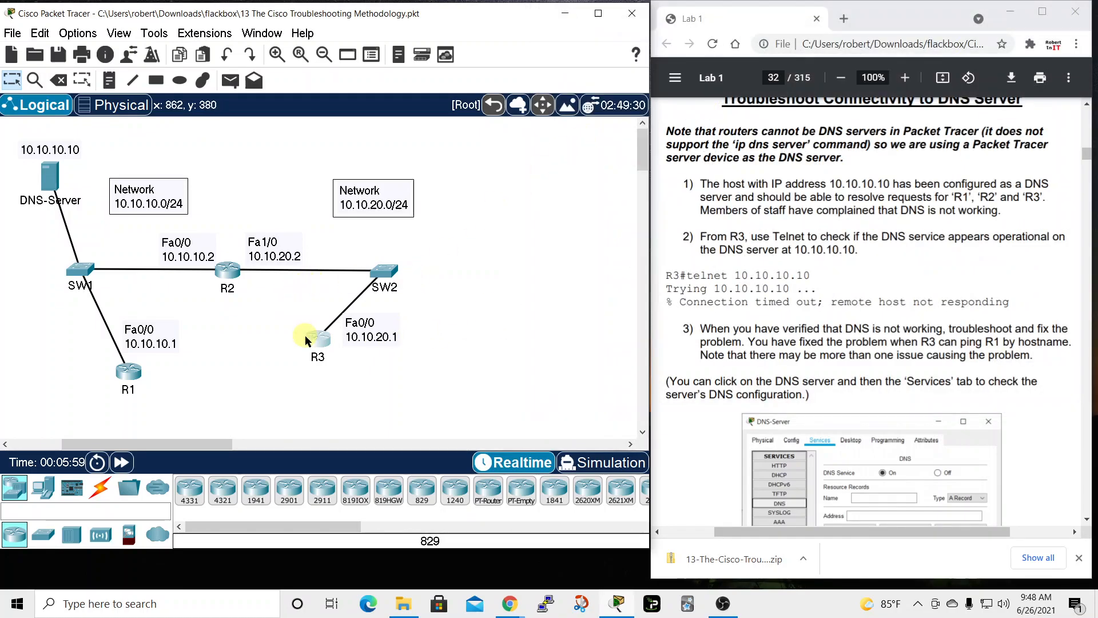
Step: On R2, show ip int brief revealing FastEthernet0/0 administratively down
{"action": "left_click", "coordinate": [227, 269]}
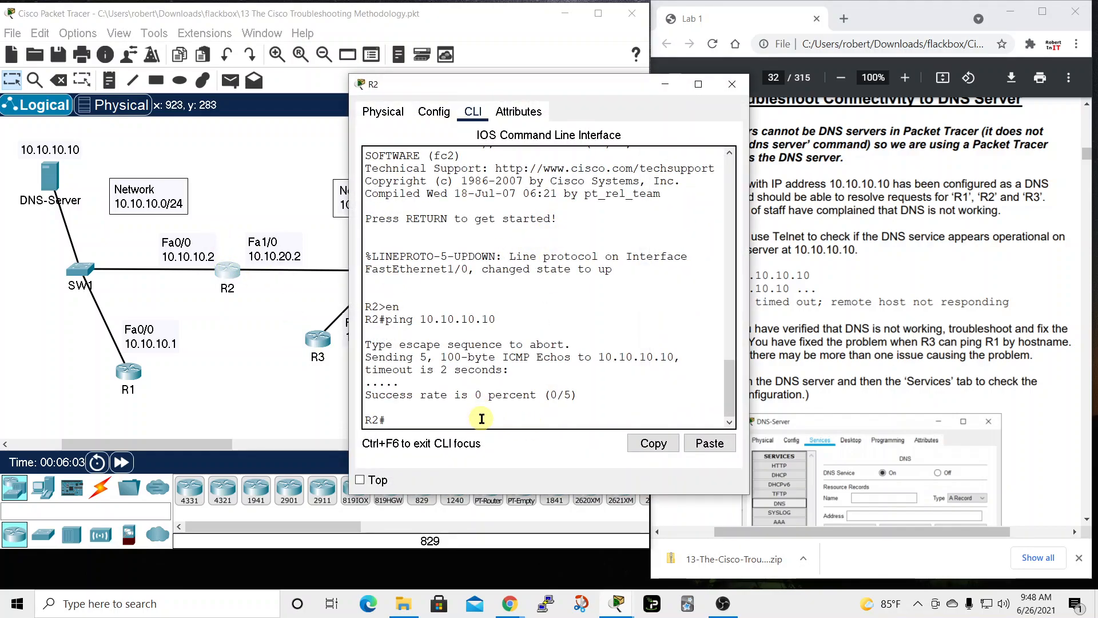
{"action": "type", "text": "show ip int brief"}
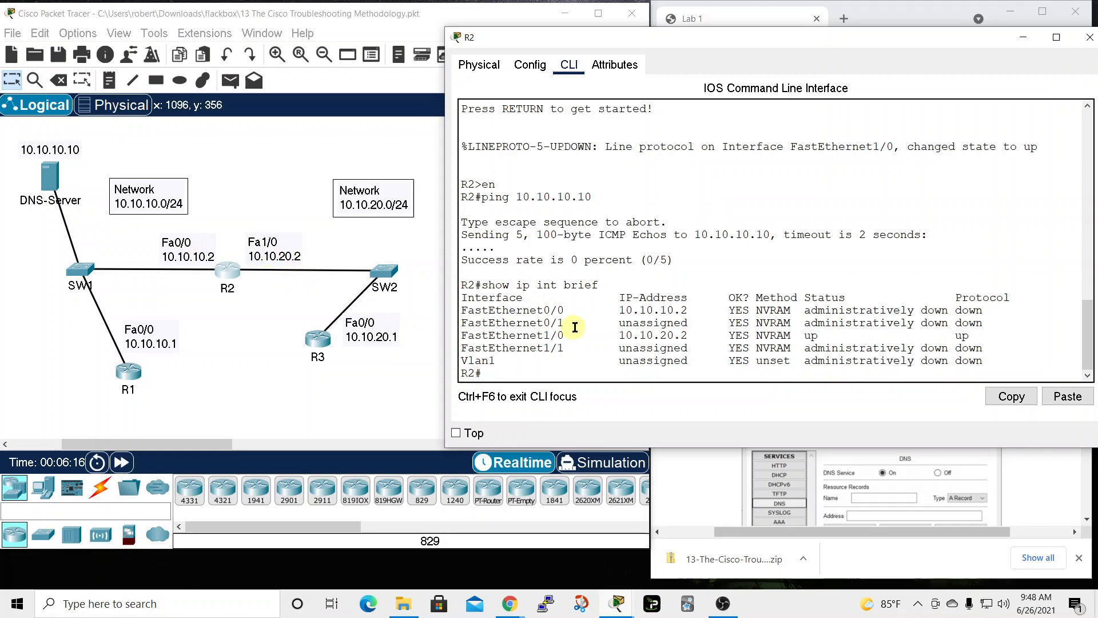
{"action": "mouse_move", "coordinate": [692, 311]}
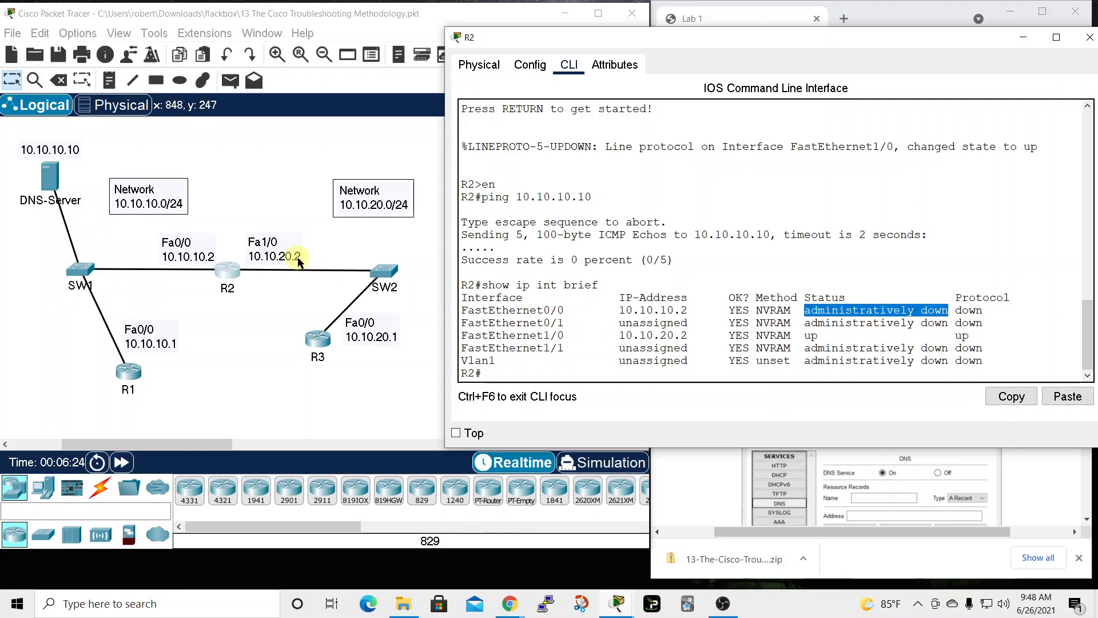
{"action": "mouse_move", "coordinate": [827, 334]}
{"action": "type", "text": "conf t"}
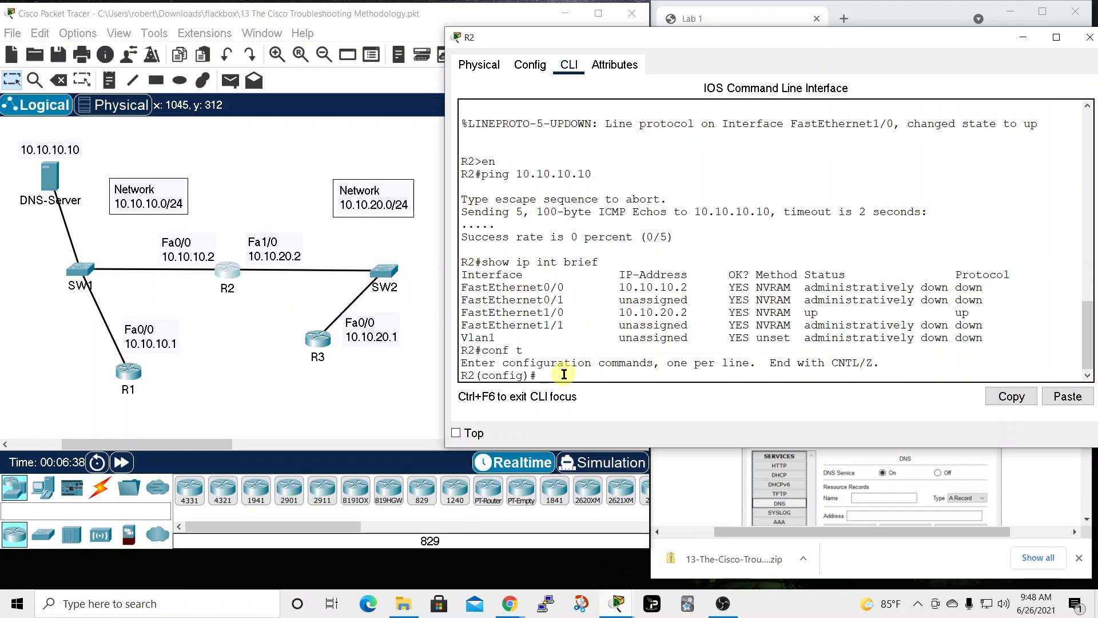
Step: Bring R2's FastEthernet0/0 up with no shutdown and confirm via show ip int brief
{"action": "type", "text": "interface"}
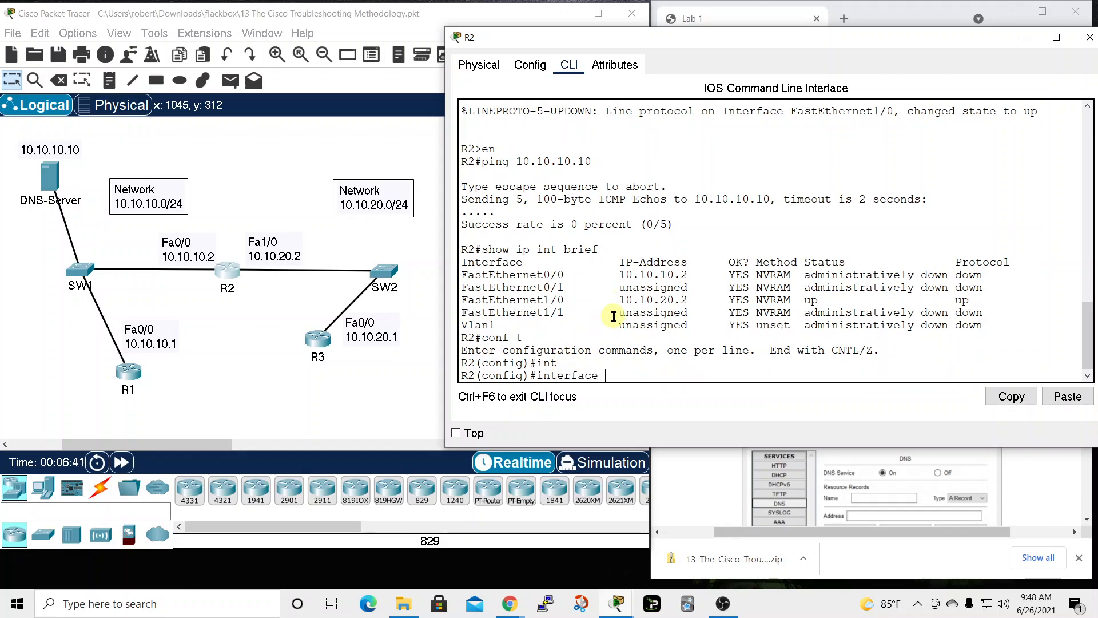
{"action": "type", "text": "fastEthernet 0/0"}
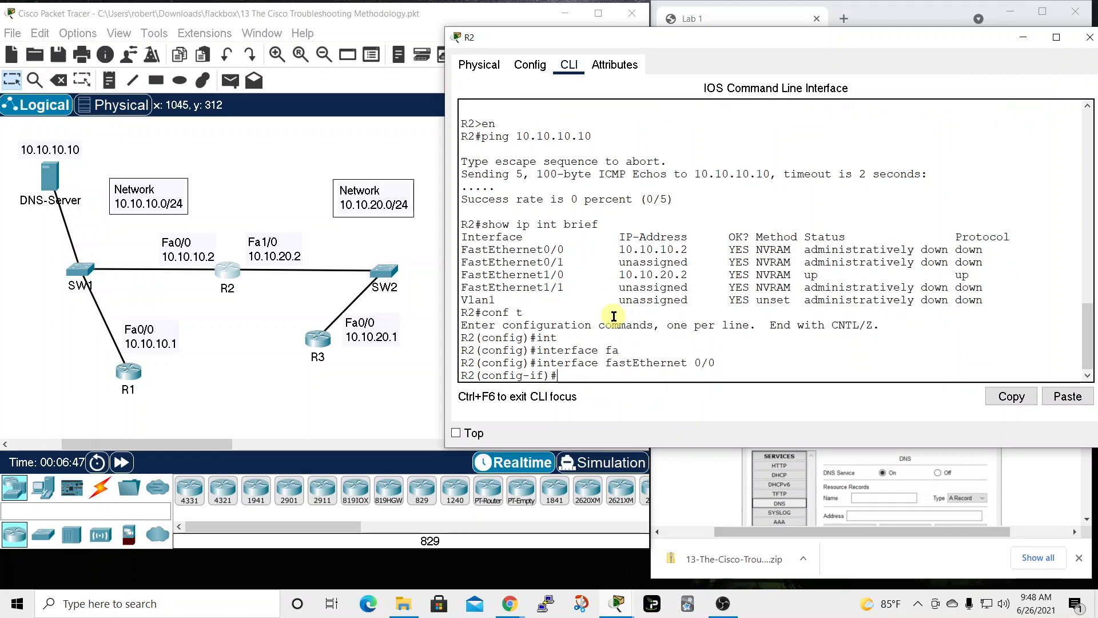
{"action": "type", "text": "no shut"}
{"action": "type", "text": "do s"}
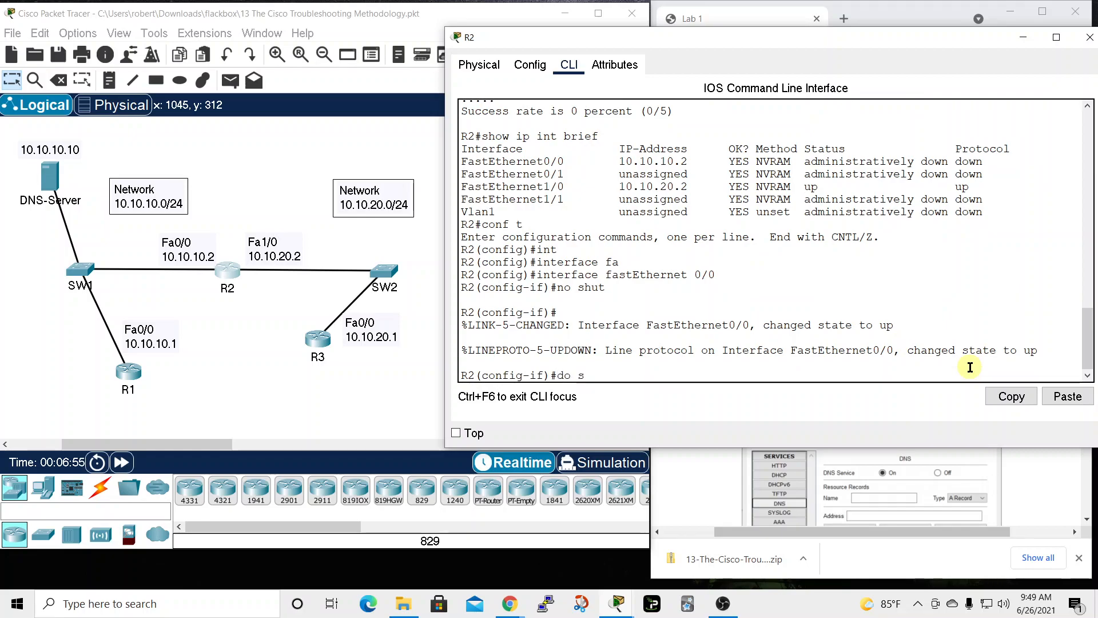
{"action": "type", "text": "how ip int brie"}
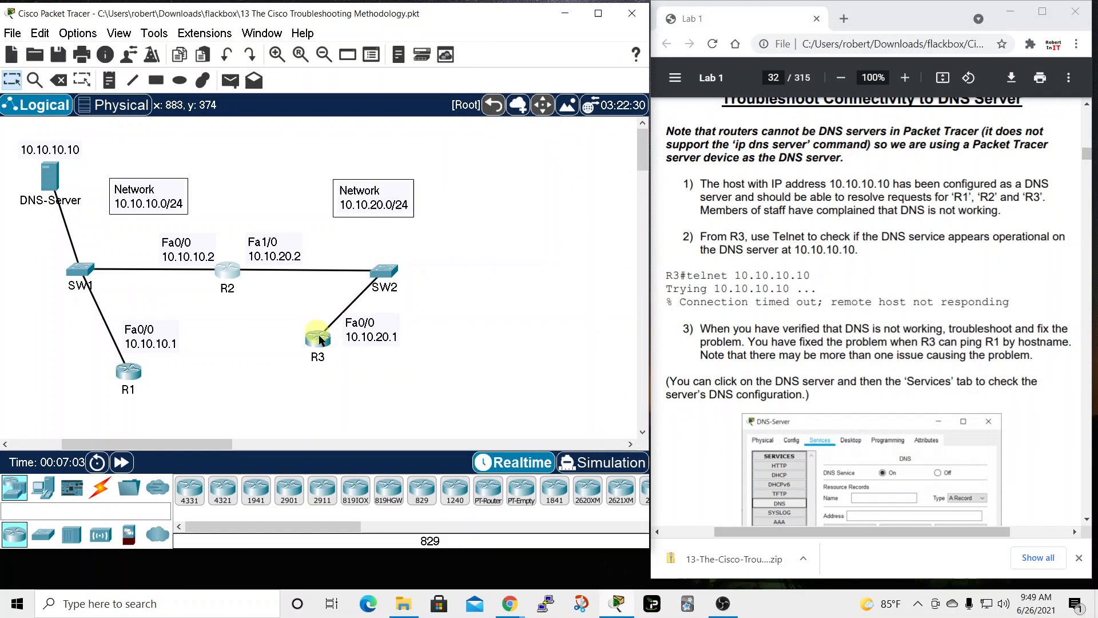
Step: From R3, traceroute and then ping 10.10.10.10, now reaching 100 percent success
{"action": "left_click", "coordinate": [318, 332]}
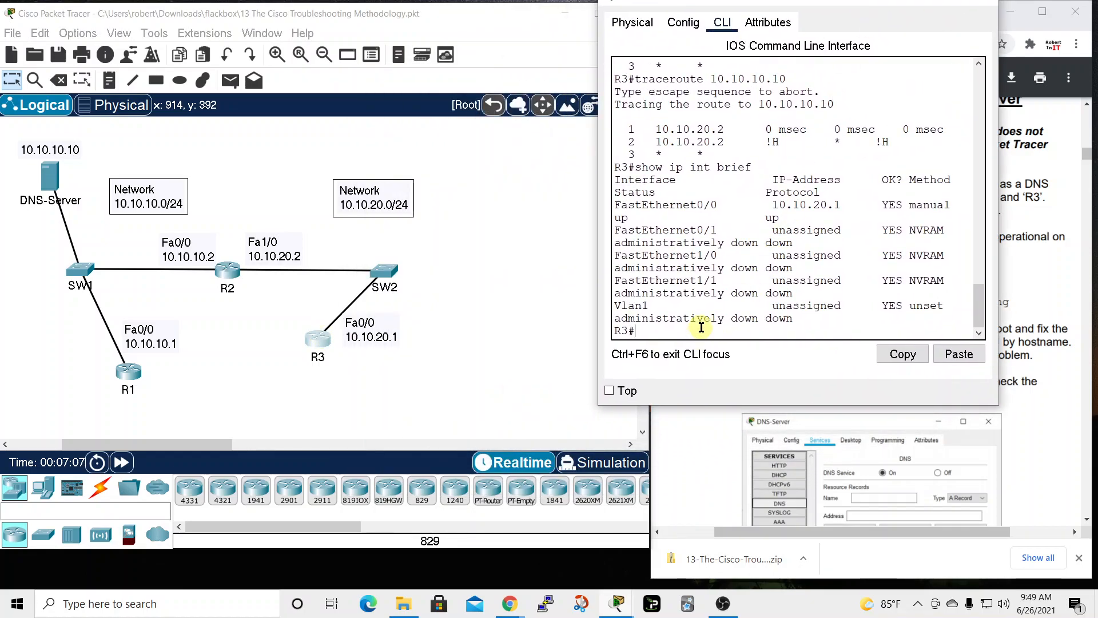
{"action": "type", "text": "traceroute 10.10.10.10"}
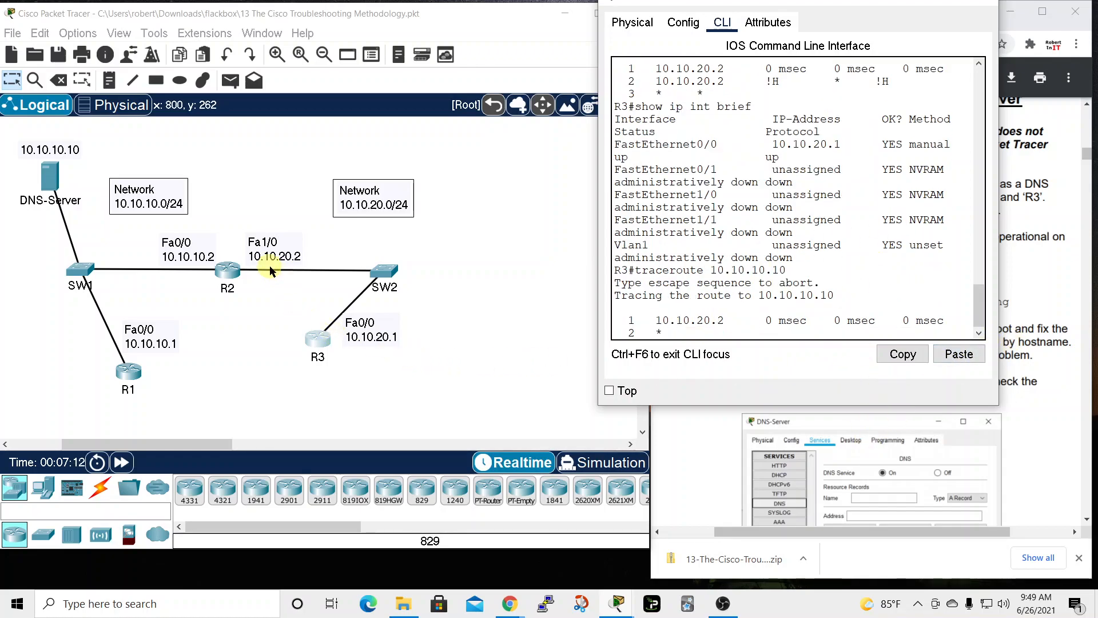
{"action": "mouse_move", "coordinate": [591, 376]}
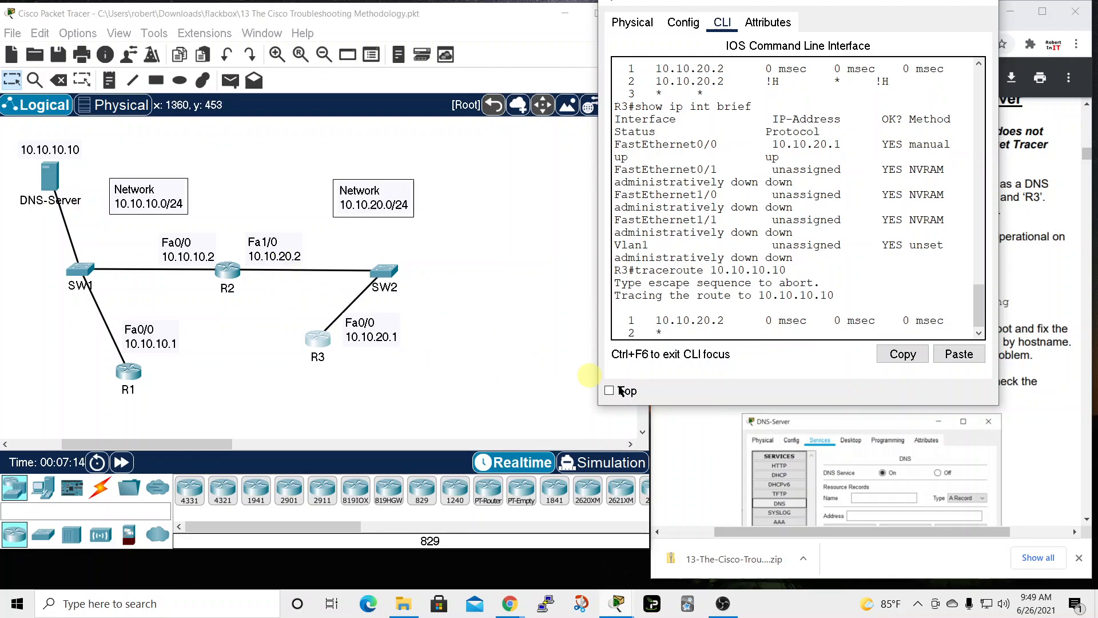
{"action": "mouse_move", "coordinate": [226, 274]}
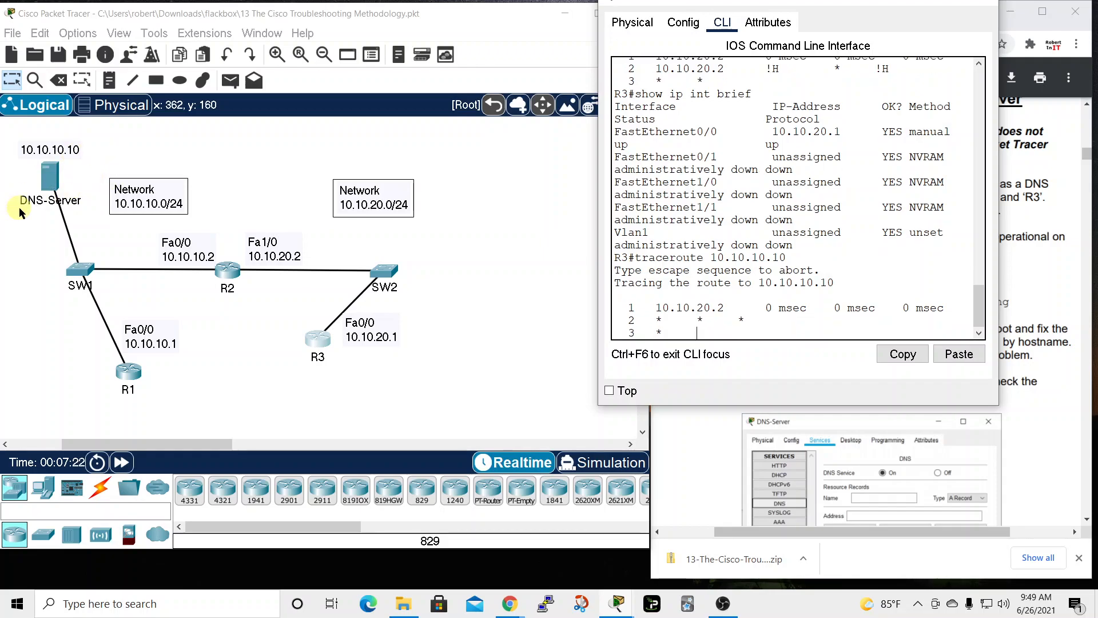
{"action": "mouse_move", "coordinate": [60, 219]}
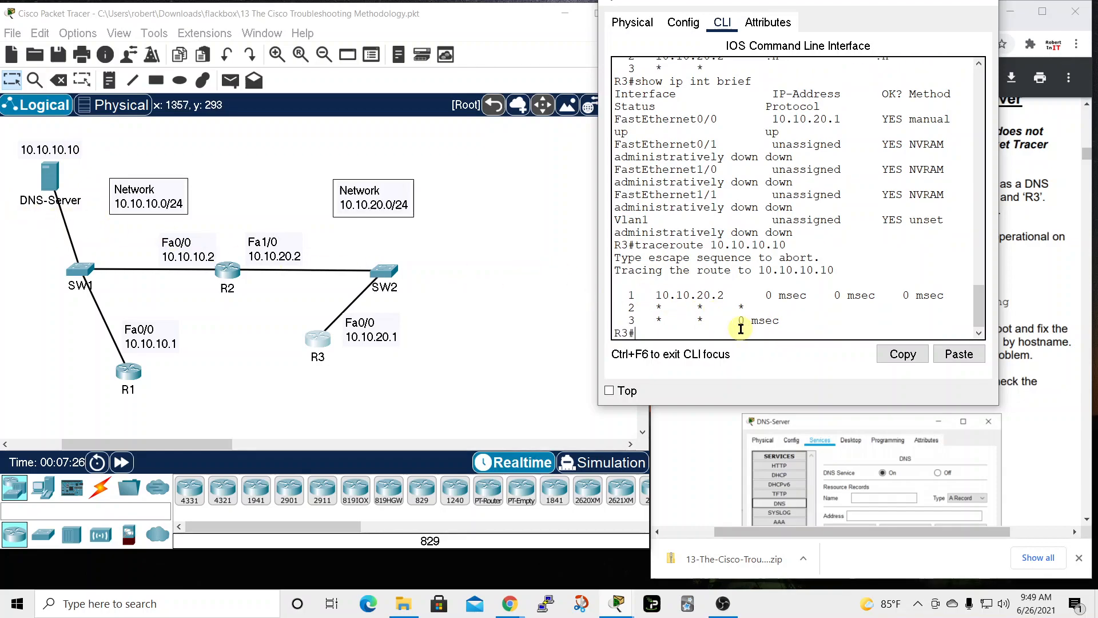
{"action": "type", "text": "ping"}
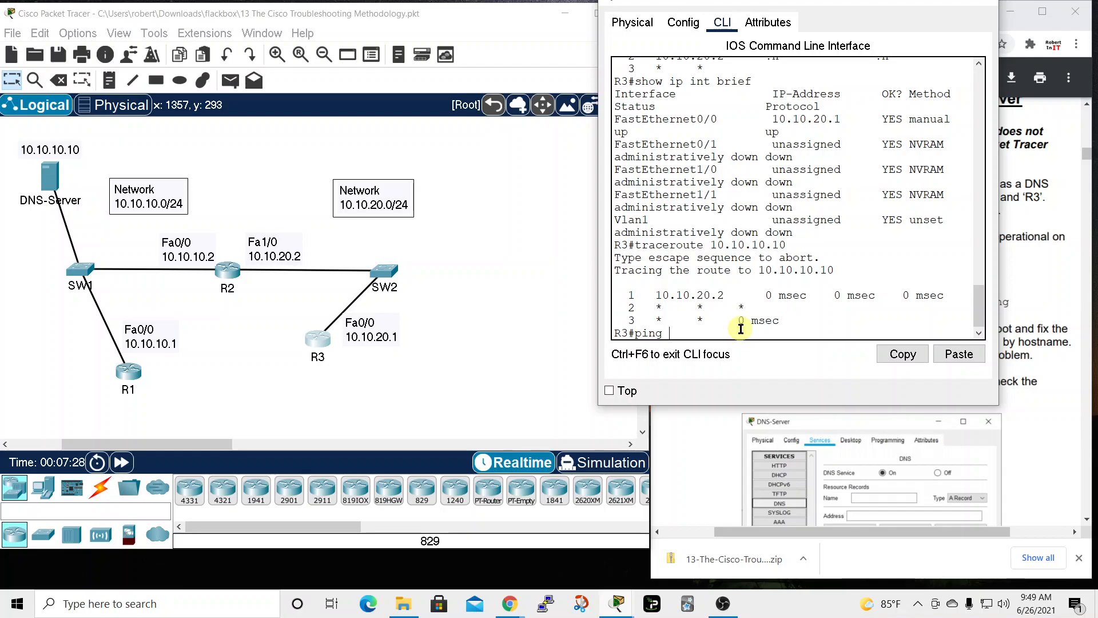
{"action": "type", "text": "10.10.1."}
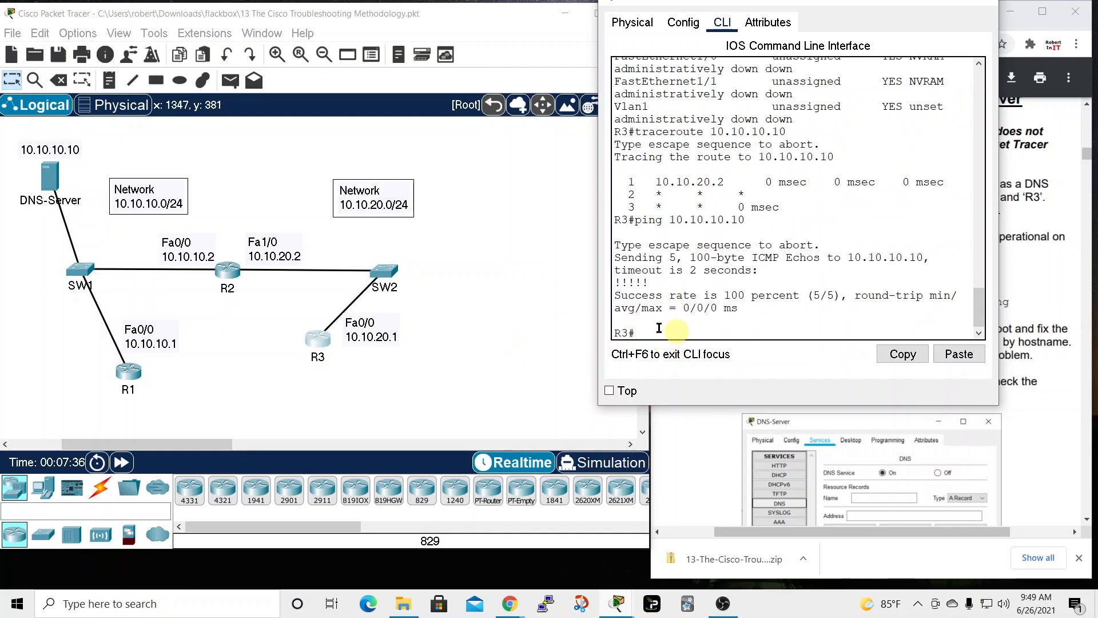
{"action": "mouse_move", "coordinate": [382, 270]}
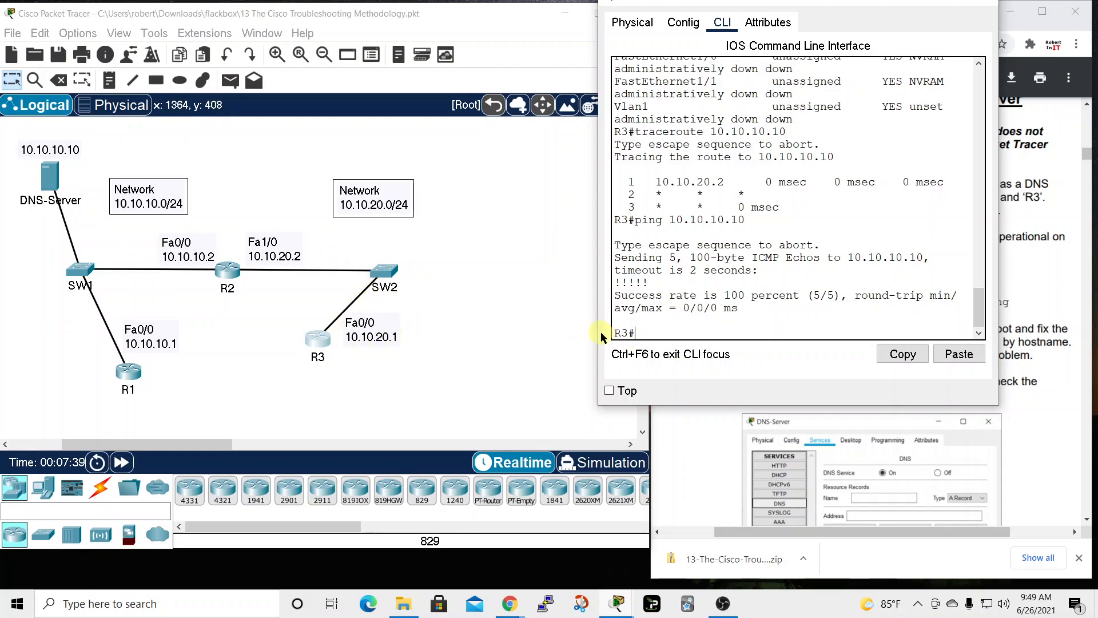
{"action": "mouse_move", "coordinate": [568, 343]}
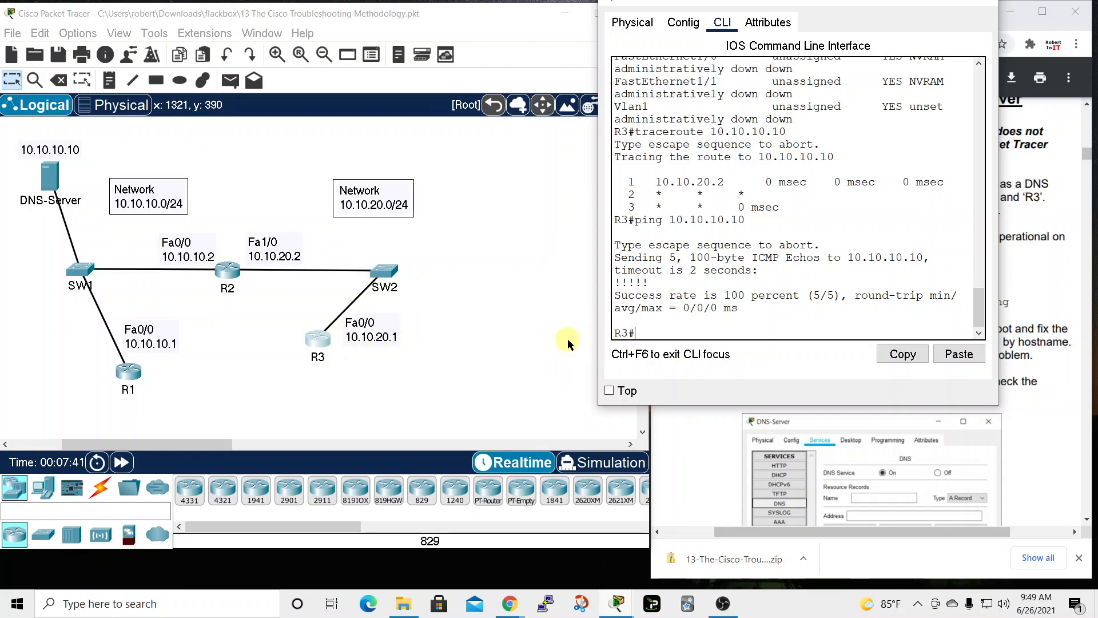
{"action": "mouse_move", "coordinate": [227, 274]}
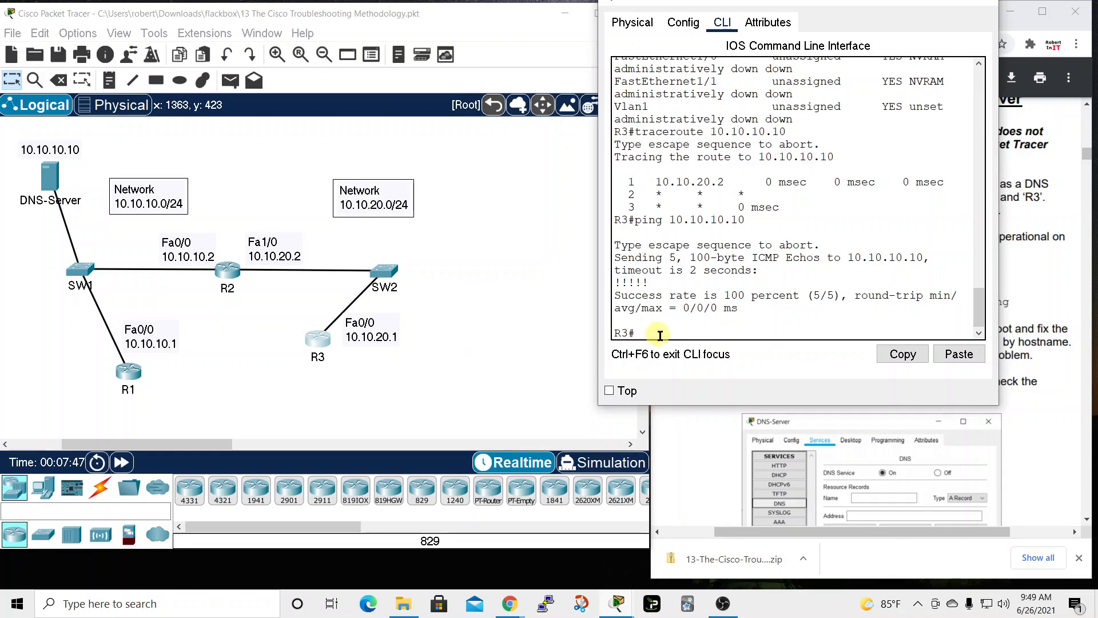
{"action": "mouse_move", "coordinate": [669, 322]}
{"action": "type", "text": "ping"}
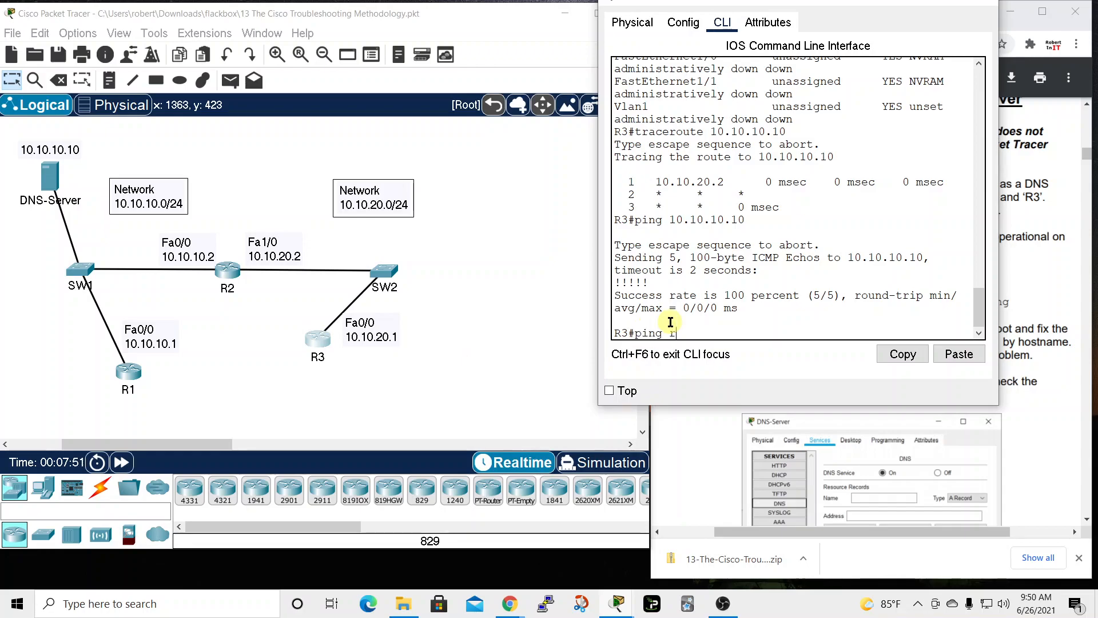
Step: Ping r1 by name from R3, failing via 10.10.10.1, then show the running configuration
{"action": "type", "text": "r1"}
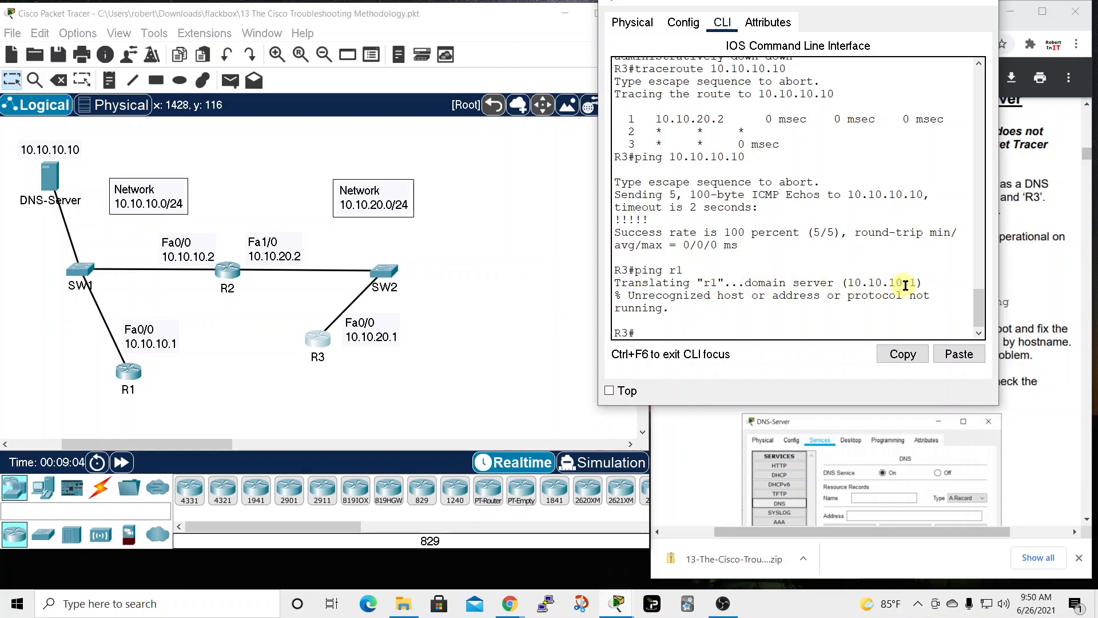
{"action": "mouse_move", "coordinate": [694, 295]}
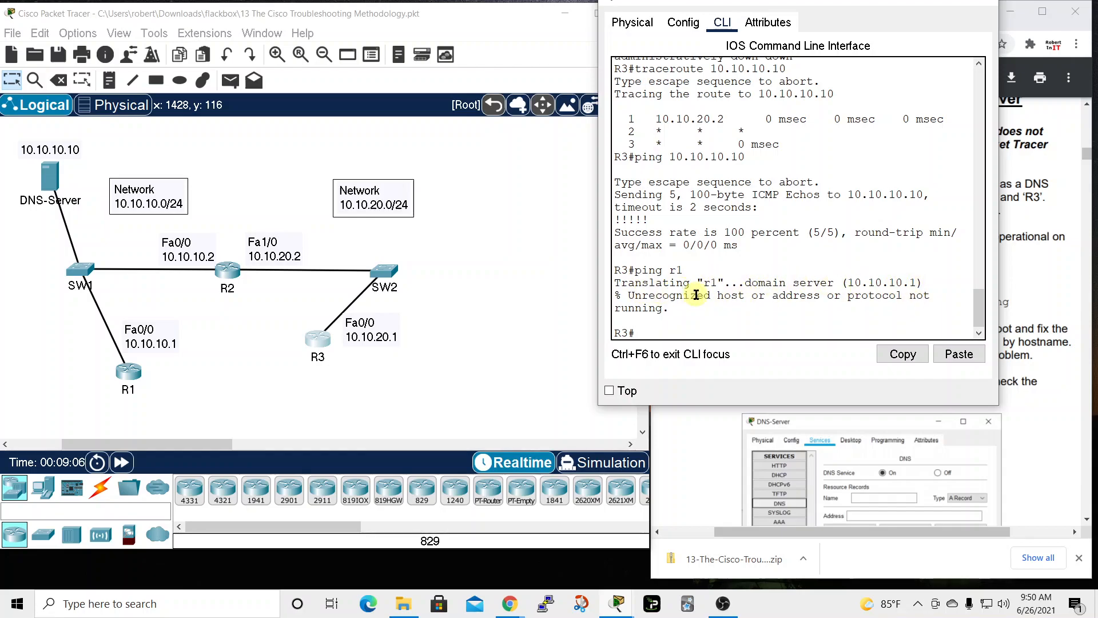
{"action": "mouse_move", "coordinate": [784, 309]}
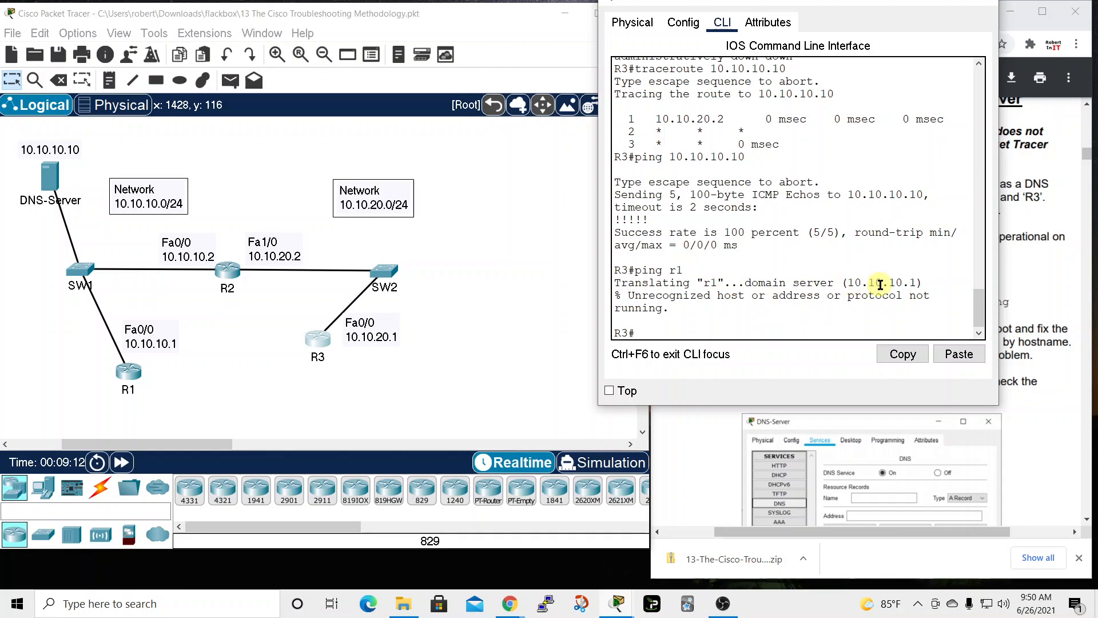
{"action": "mouse_move", "coordinate": [59, 200]}
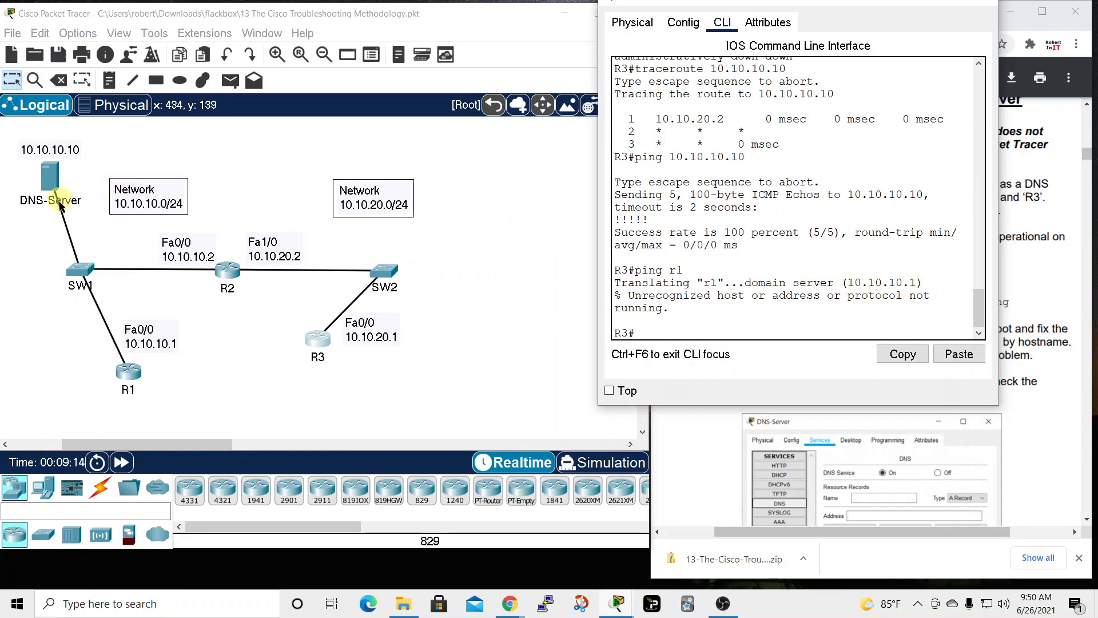
{"action": "mouse_move", "coordinate": [593, 309]}
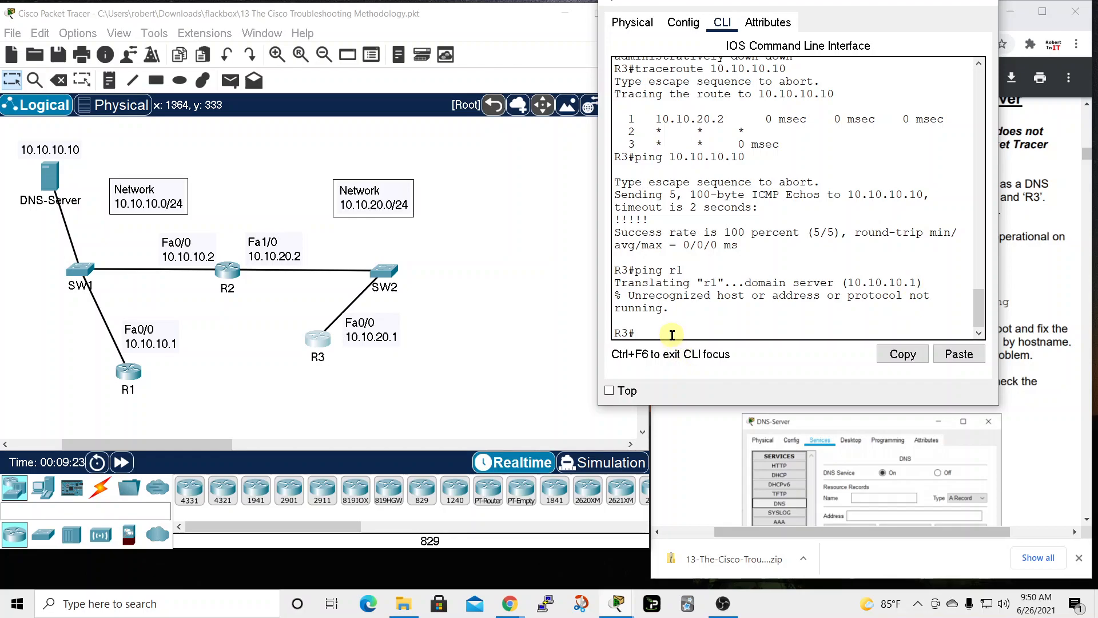
{"action": "type", "text": "conf"}
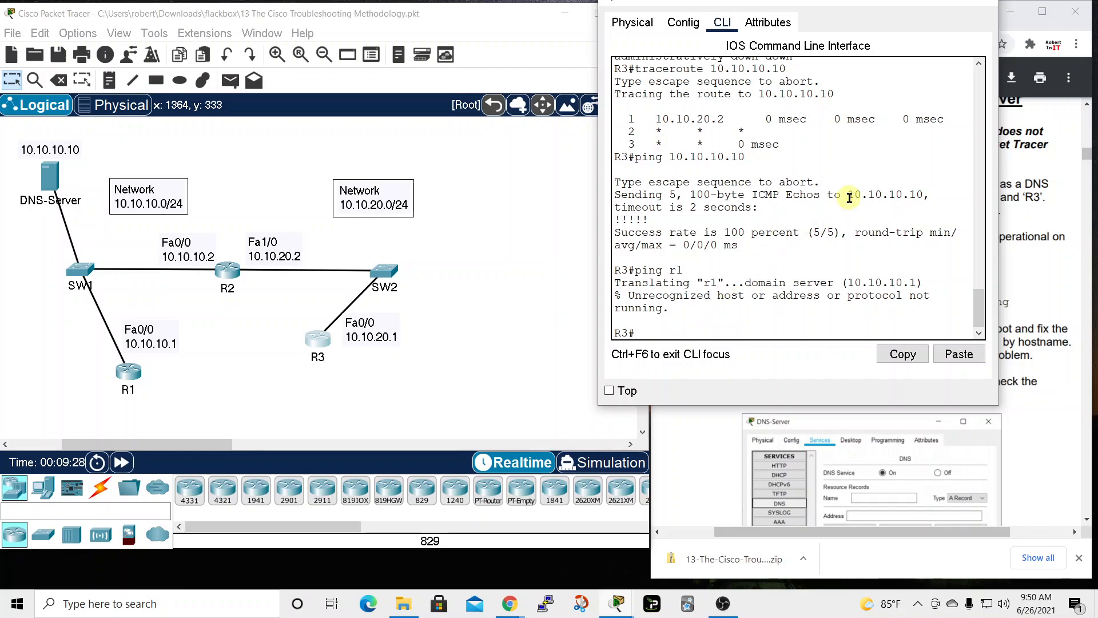
{"action": "type", "text": "show run"}
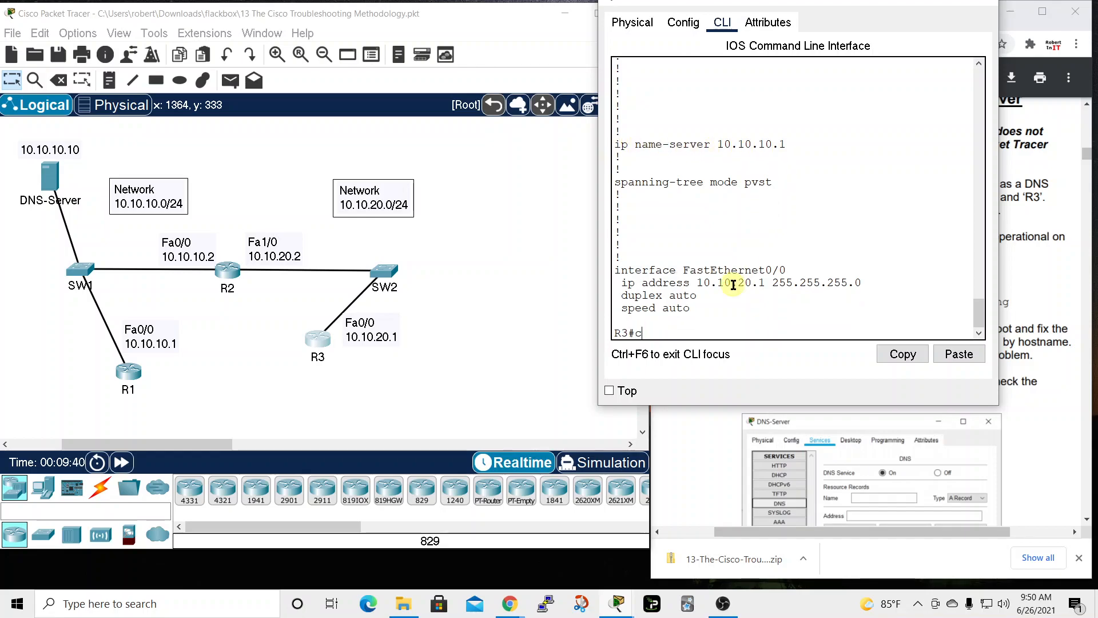
Step: In R3 config mode, remove the wrong ip name-server 10.10.10.1 entry
{"action": "type", "text": "onf t"}
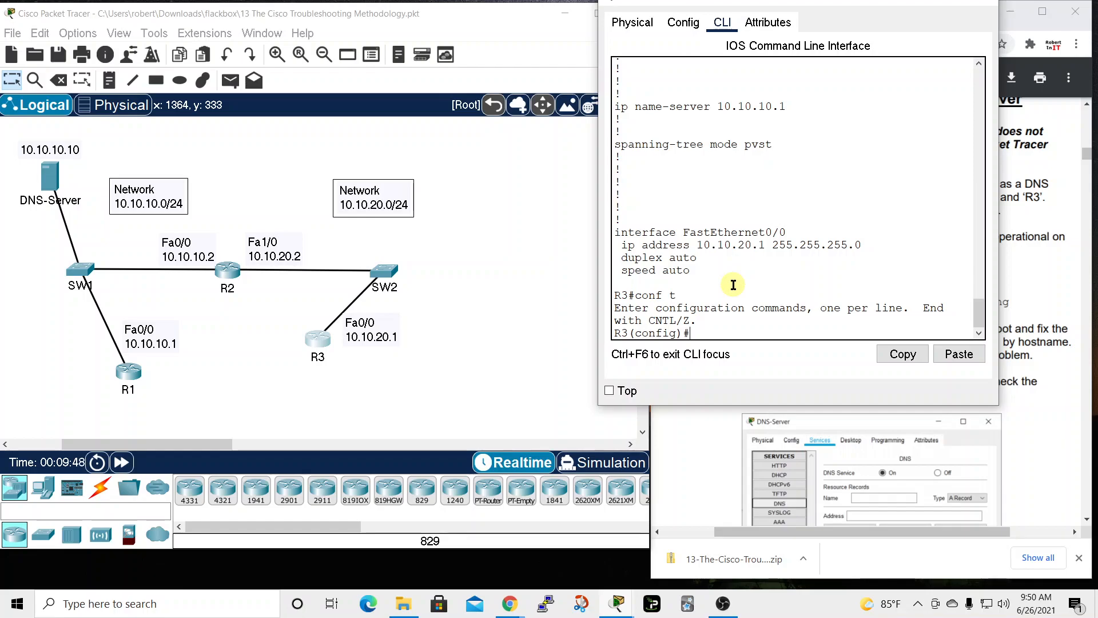
{"action": "type", "text": "ip nam"}
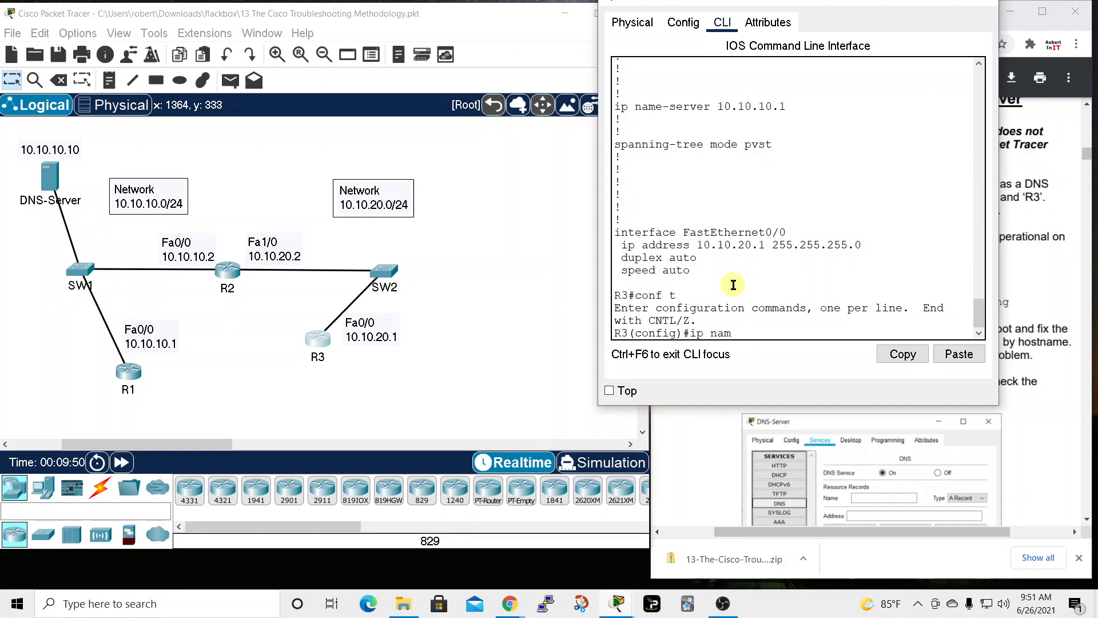
{"action": "type", "text": "e"}
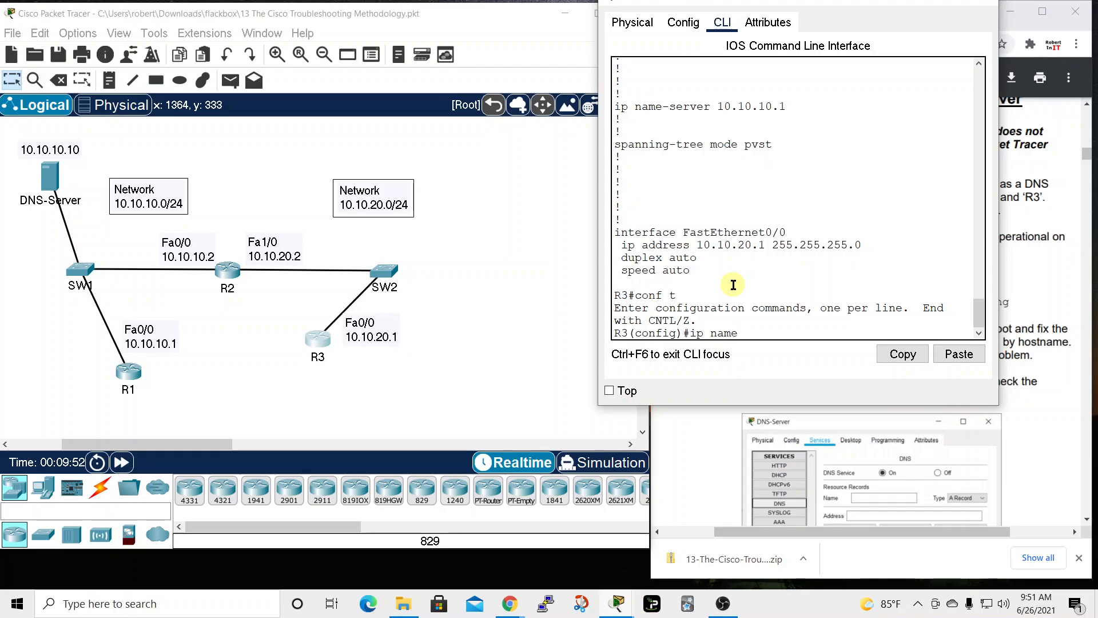
{"action": "key", "text": "BackSpace"}
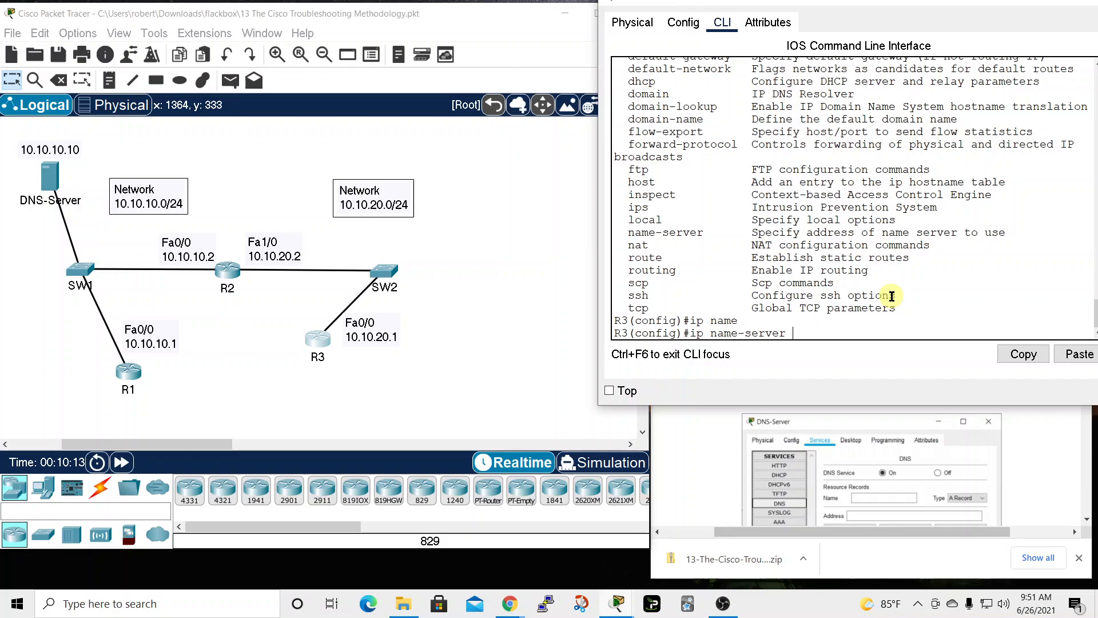
{"action": "type", "text": "10."}
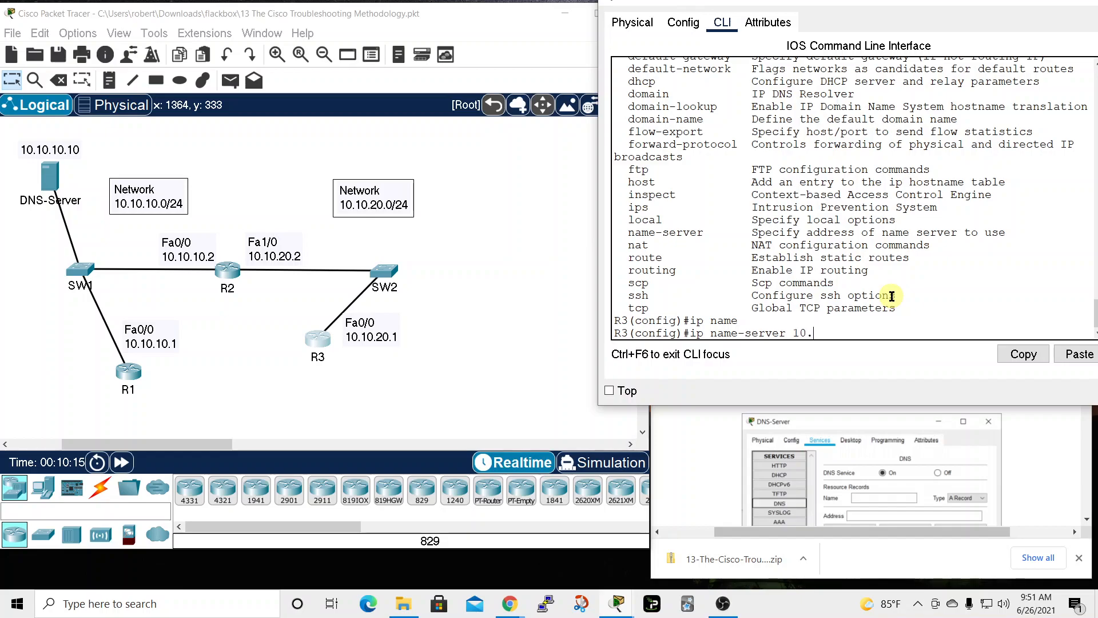
{"action": "type", "text": "10.10.1"}
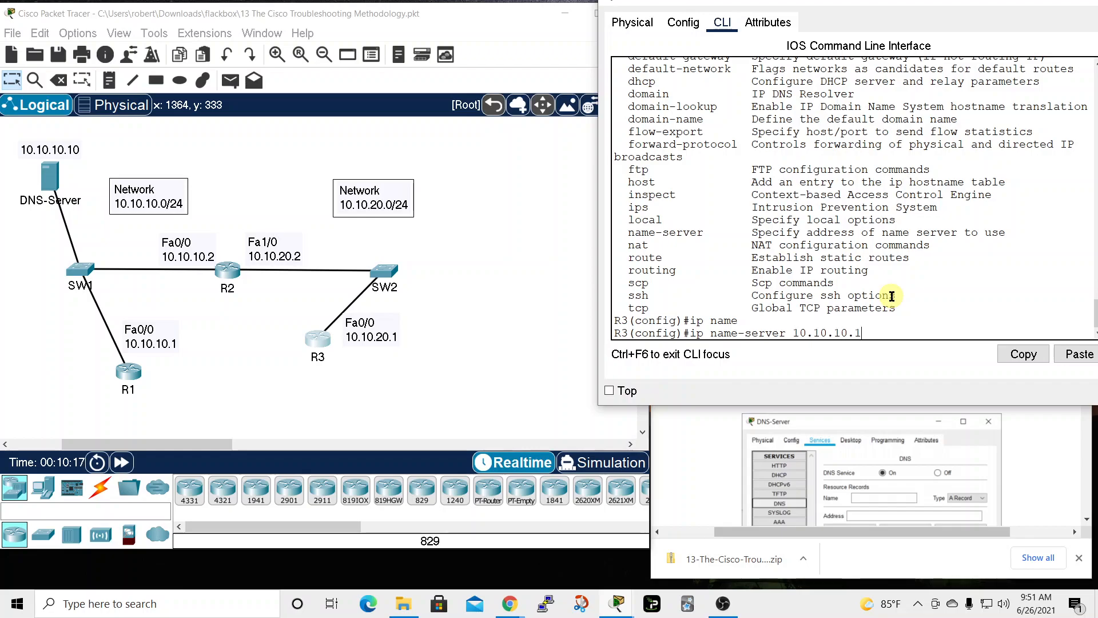
{"action": "mouse_move", "coordinate": [848, 316]}
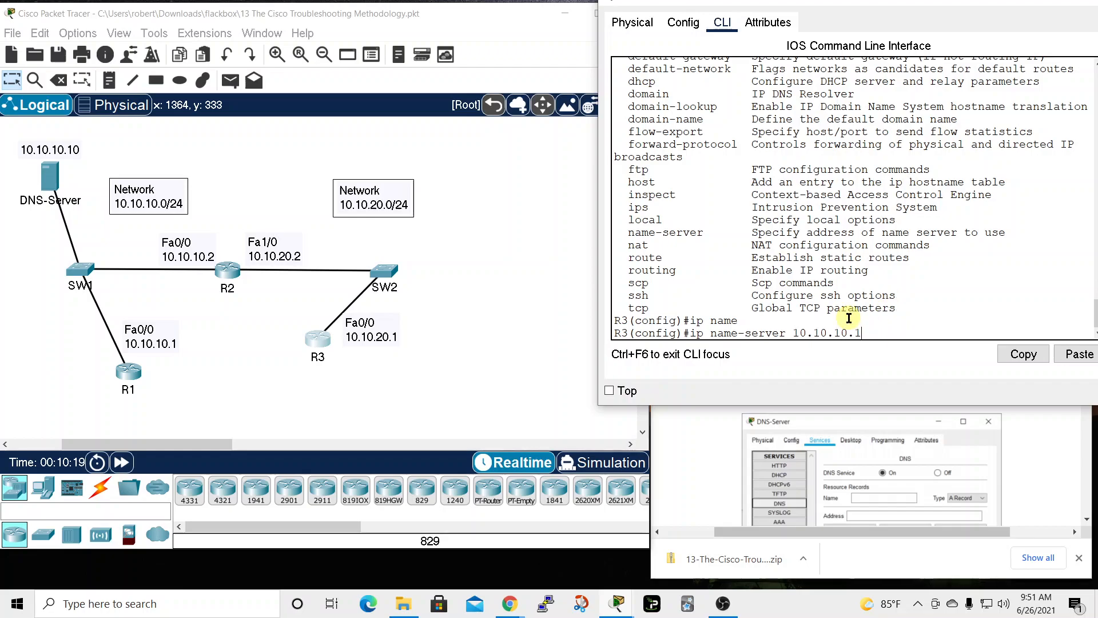
{"action": "mouse_move", "coordinate": [714, 333]}
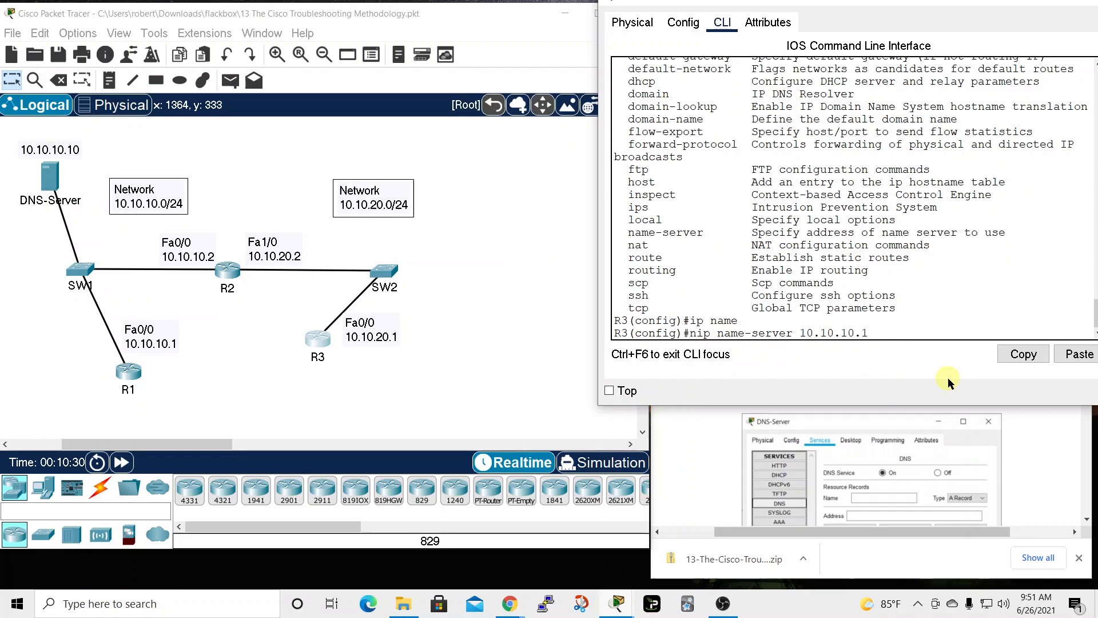
{"action": "type", "text": "no ip name-server 10.10.10.1"}
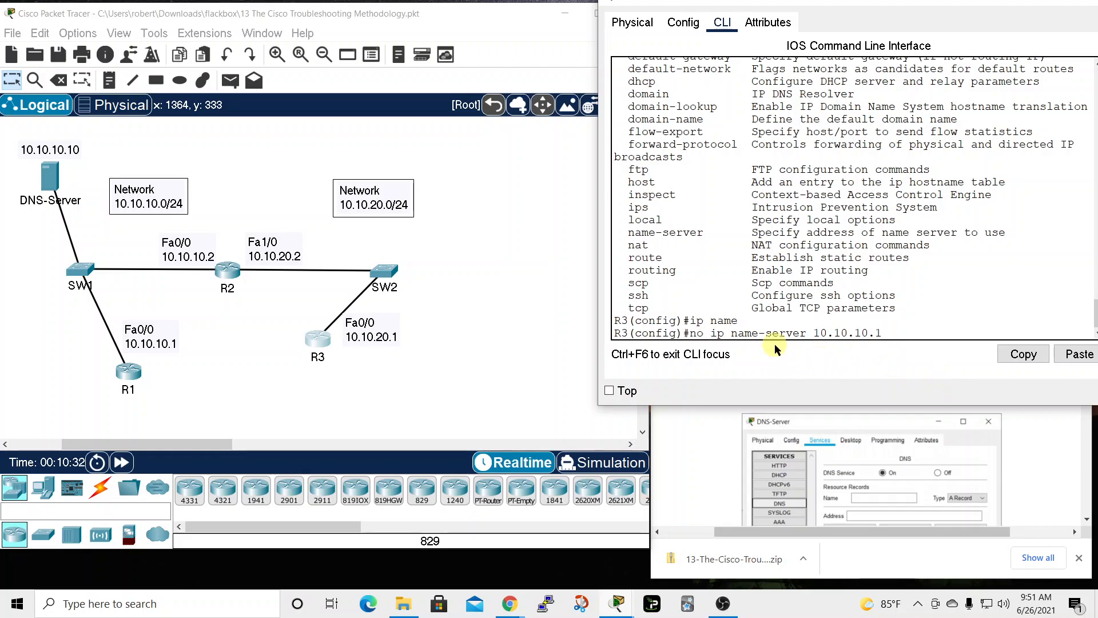
{"action": "mouse_move", "coordinate": [763, 343]}
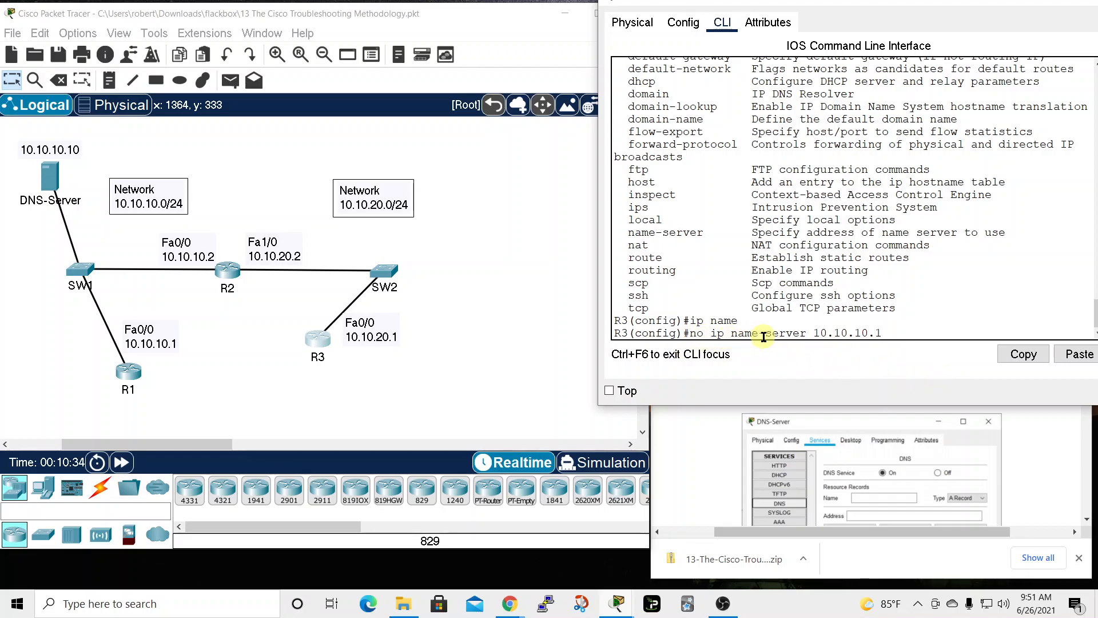
{"action": "mouse_move", "coordinate": [917, 329]}
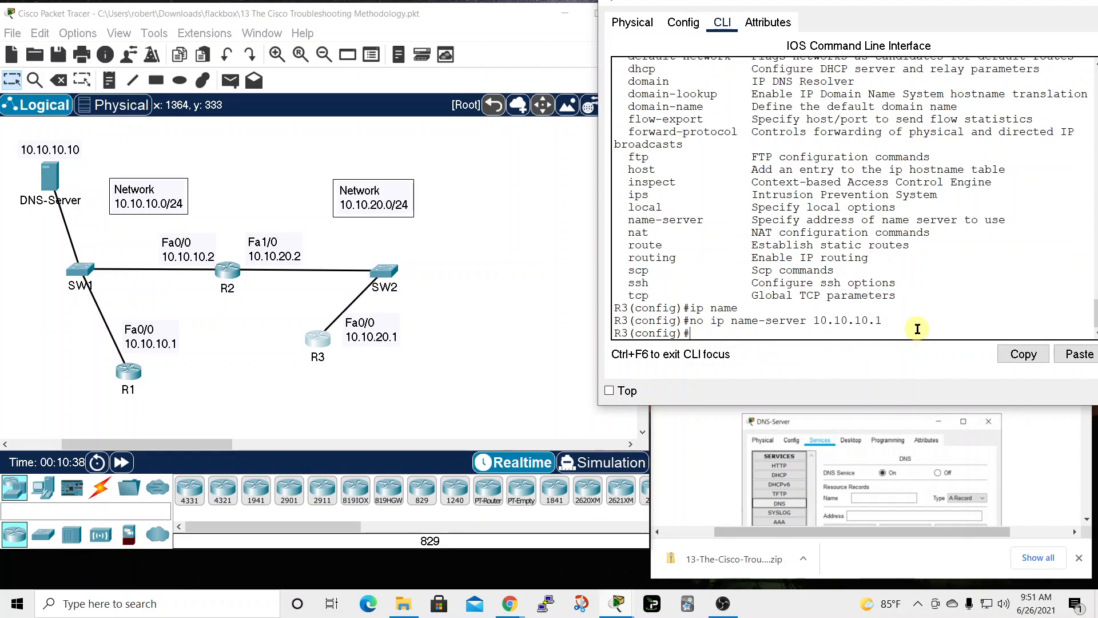
{"action": "type", "text": "no ip name-server 10.10.10.10"}
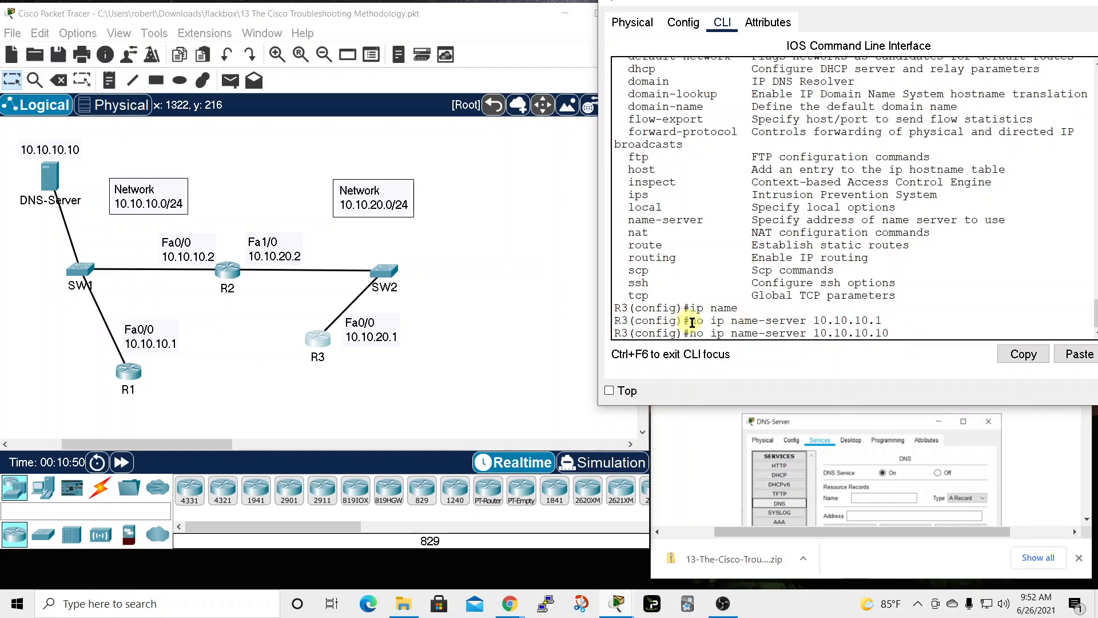
{"action": "type", "text": "no ip name-server 10.10.10.1"}
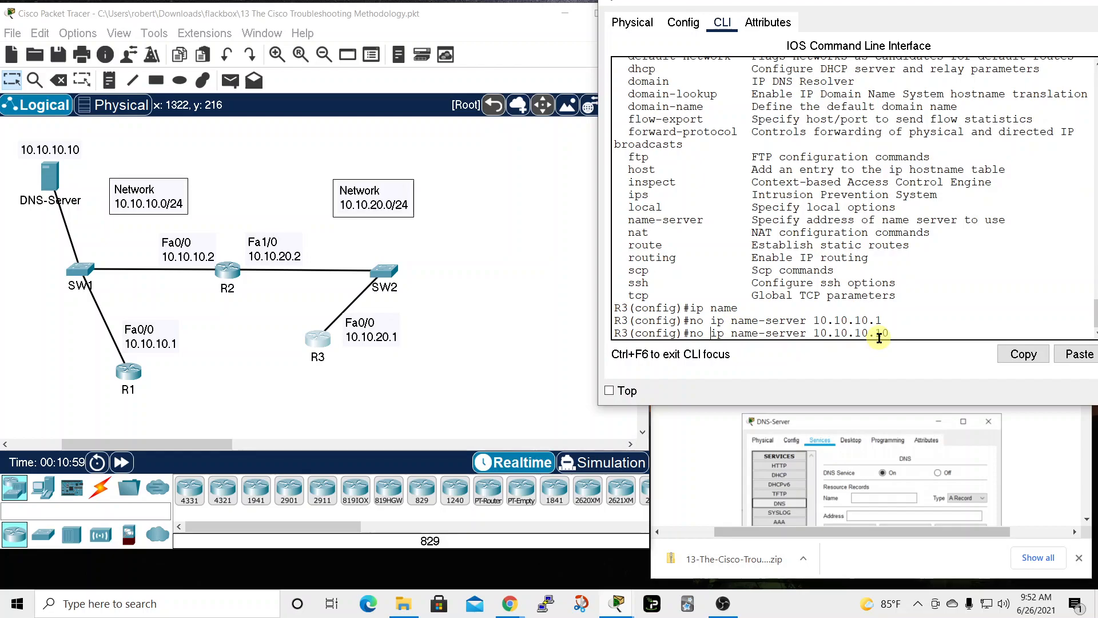
Step: Set R3's ip name-server to 10.10.10.10 and verify it with do show run
{"action": "key", "text": "enter"}
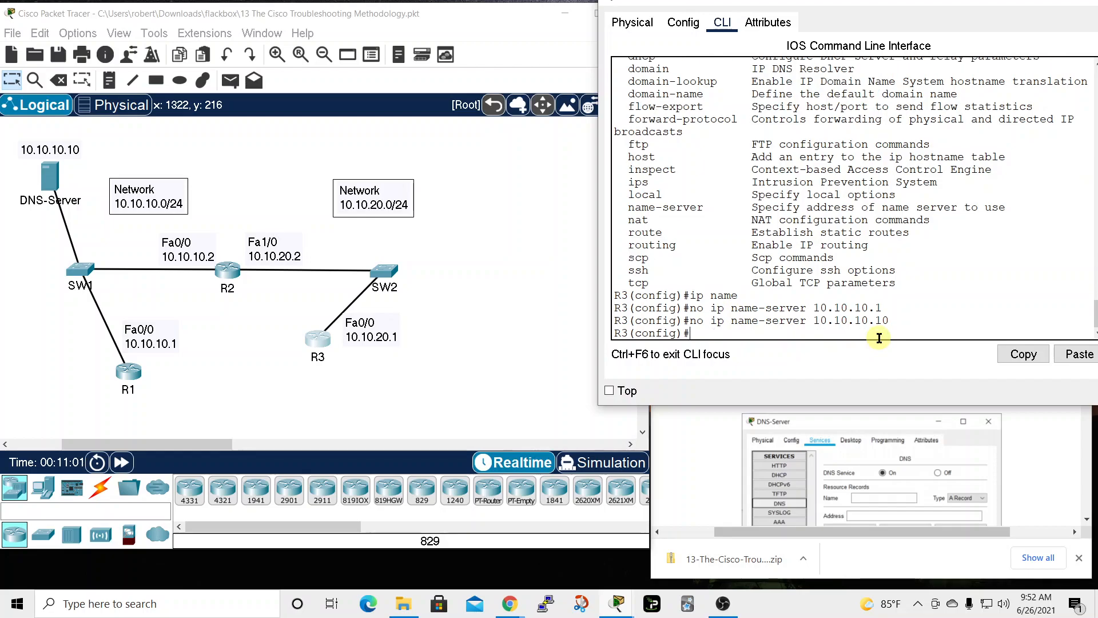
{"action": "type", "text": "no ip name-server 10.10.10.10"}
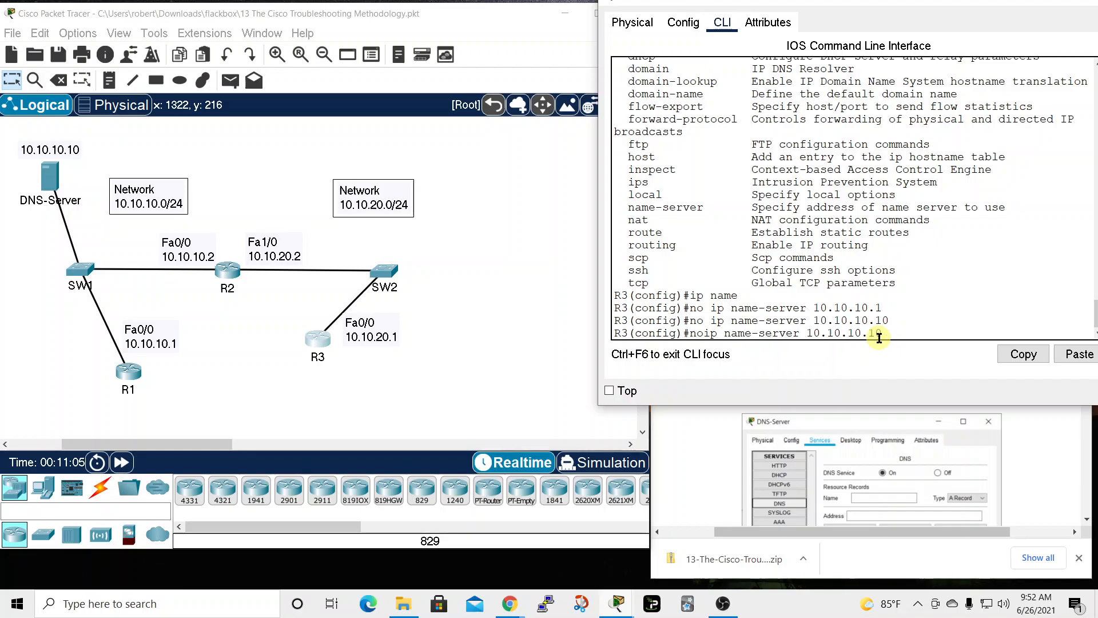
{"action": "type", "text": "ip name-server 10.10.10.10"}
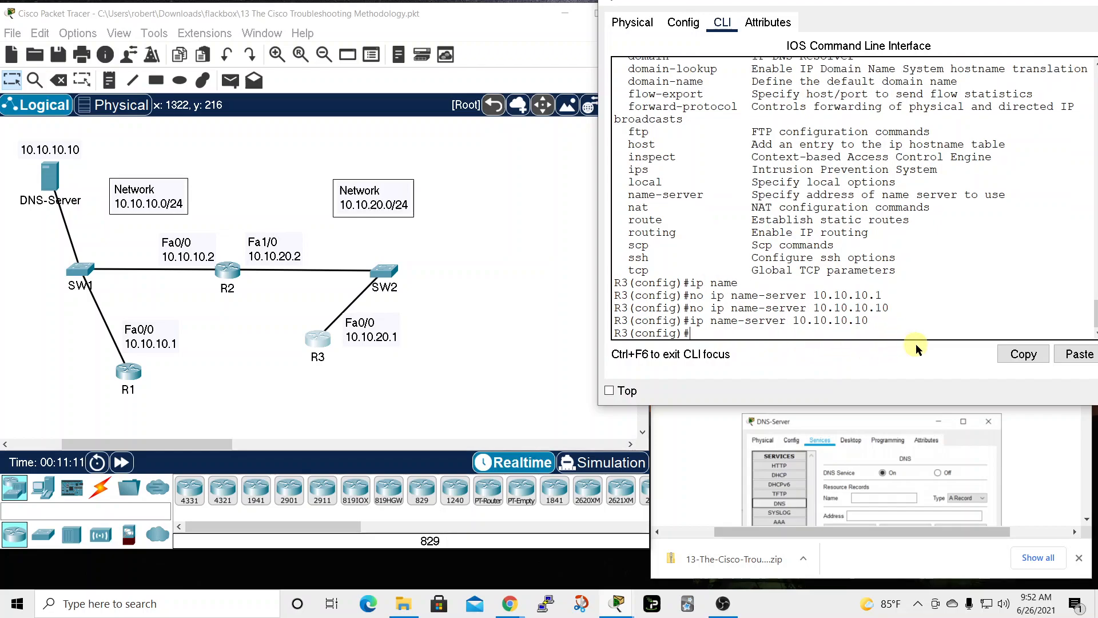
{"action": "type", "text": "do show"}
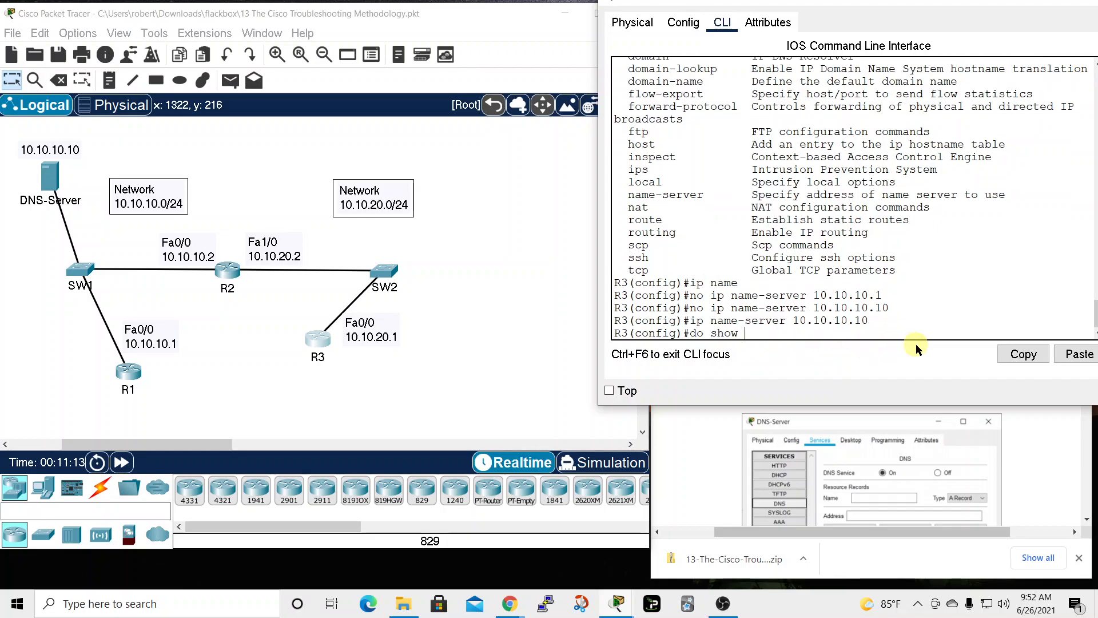
{"action": "key", "text": "enter"}
{"action": "type", "text": "end"}
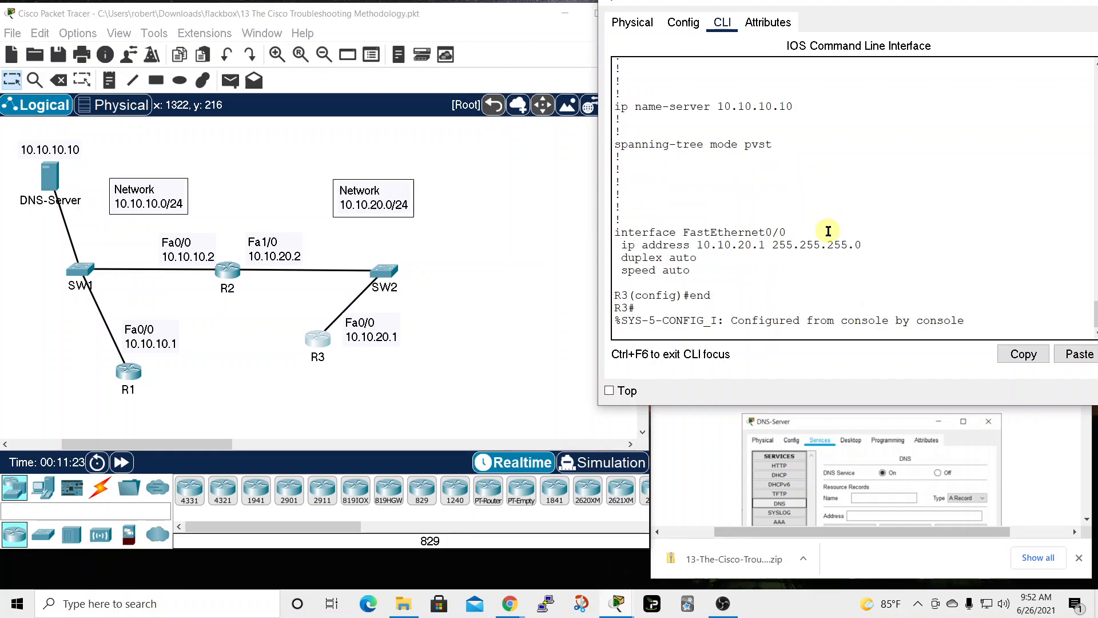
Step: Ping r1 by hostname from R3, then review R2's running-config; the host is still unrecognized
{"action": "type", "text": "ping r1"}
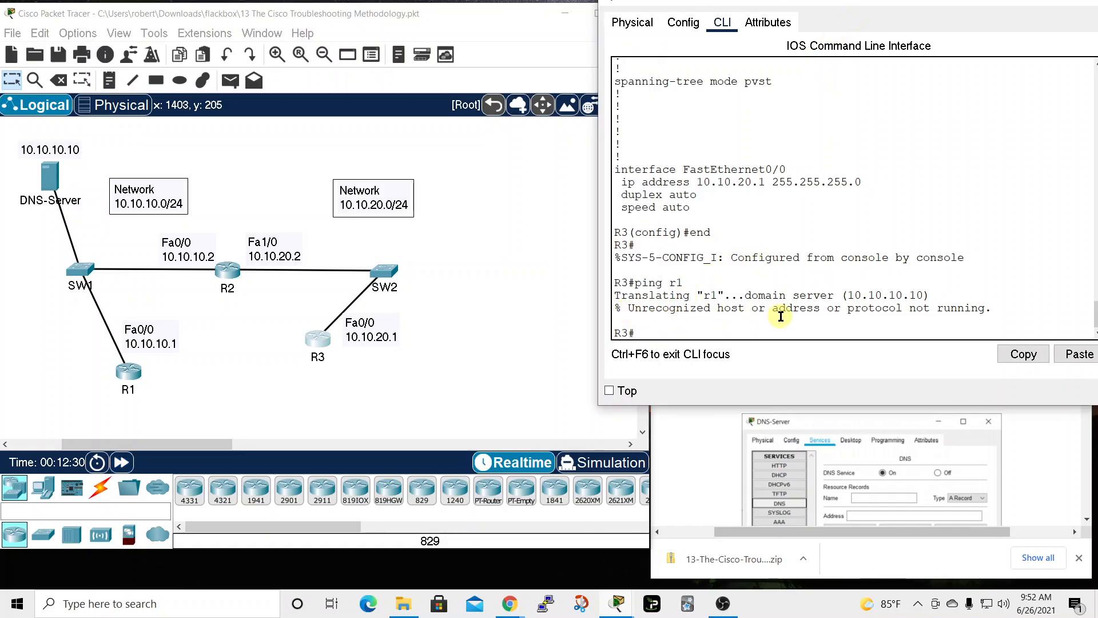
{"action": "mouse_move", "coordinate": [872, 286]}
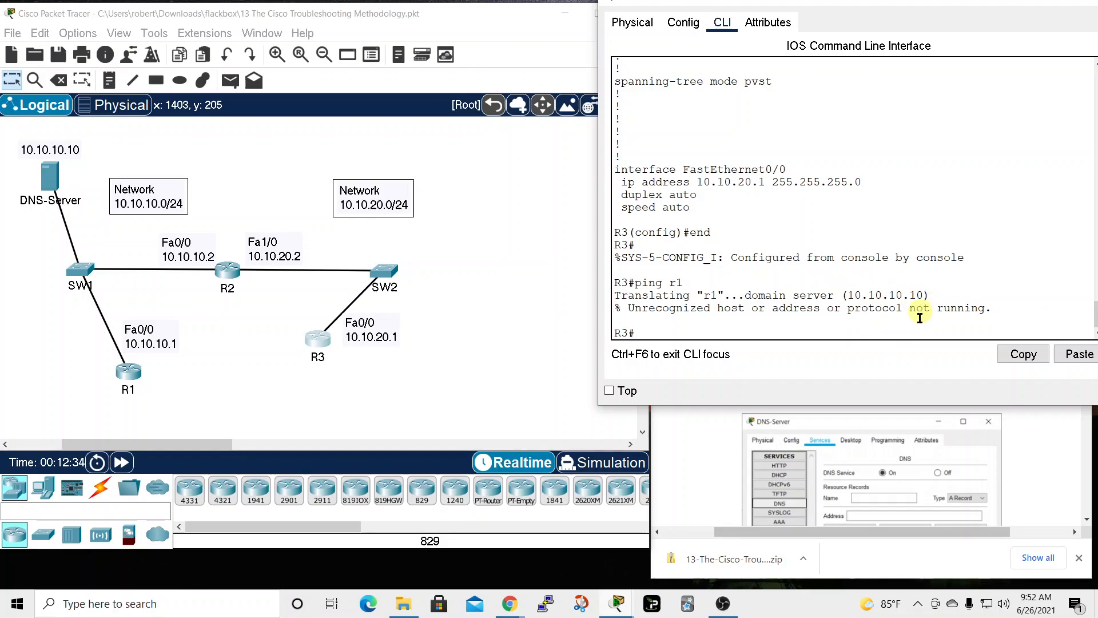
{"action": "mouse_move", "coordinate": [273, 270]}
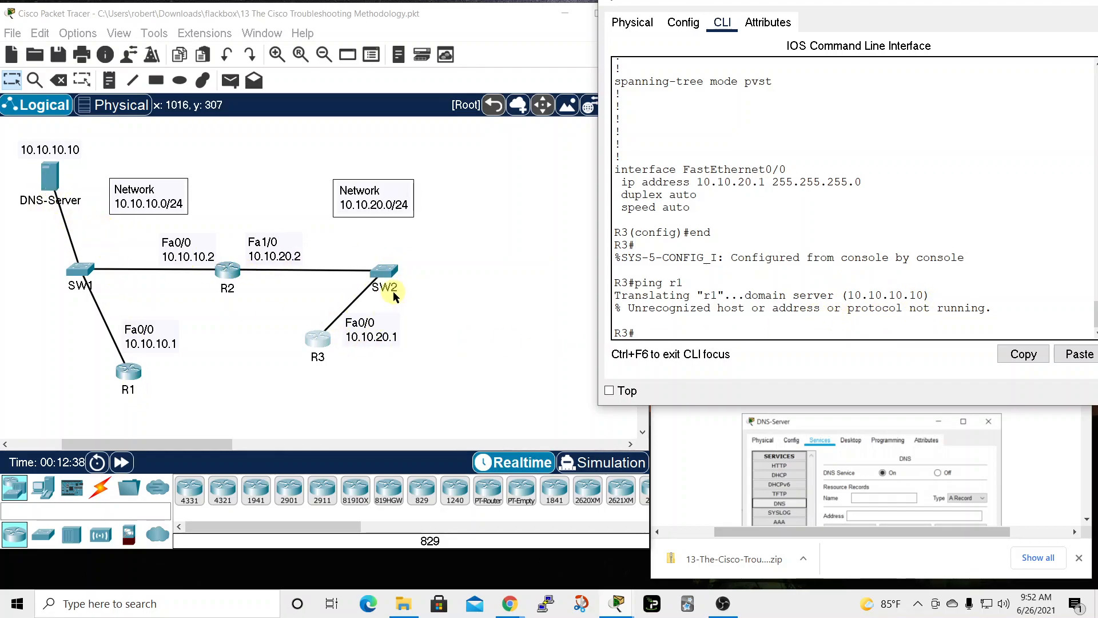
{"action": "mouse_move", "coordinate": [227, 270]}
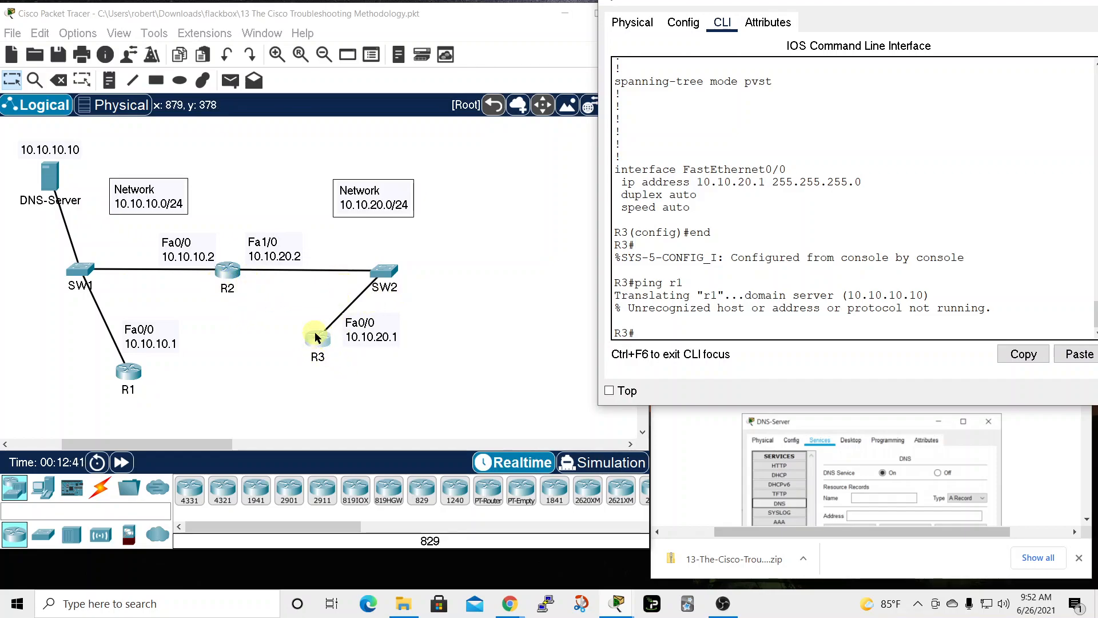
{"action": "left_click", "coordinate": [227, 269]}
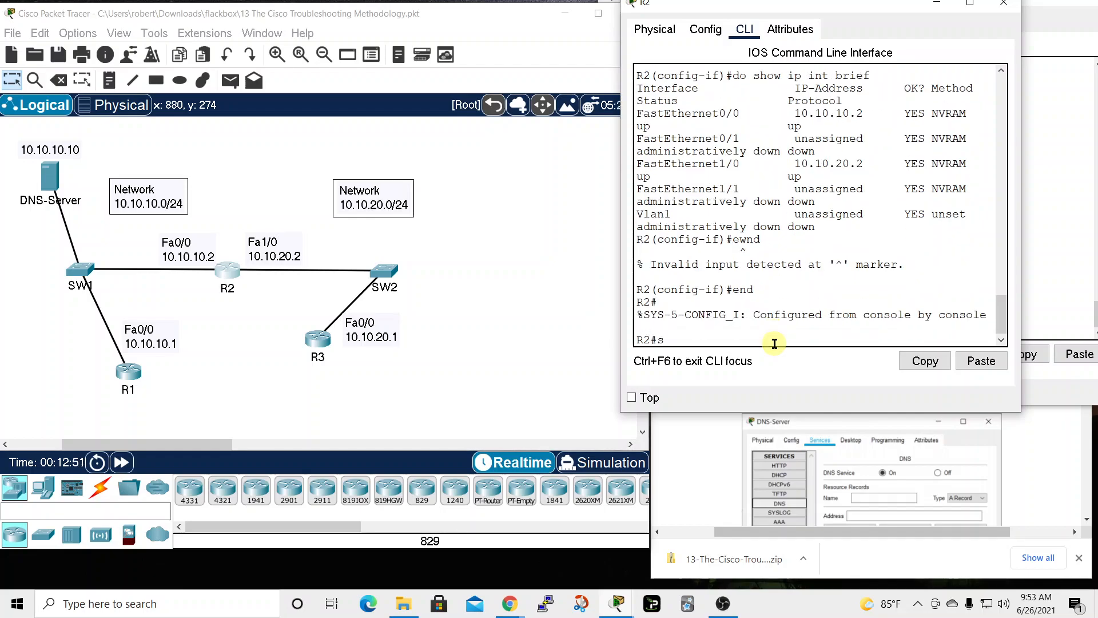
{"action": "type", "text": "how running-config"}
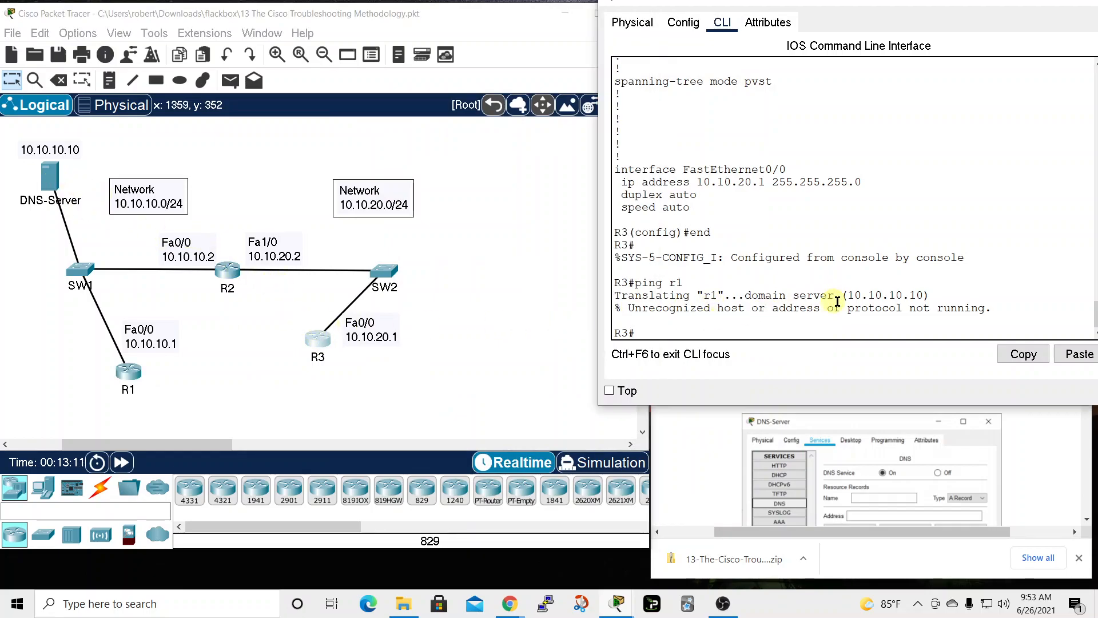
{"action": "mouse_move", "coordinate": [1004, 23]}
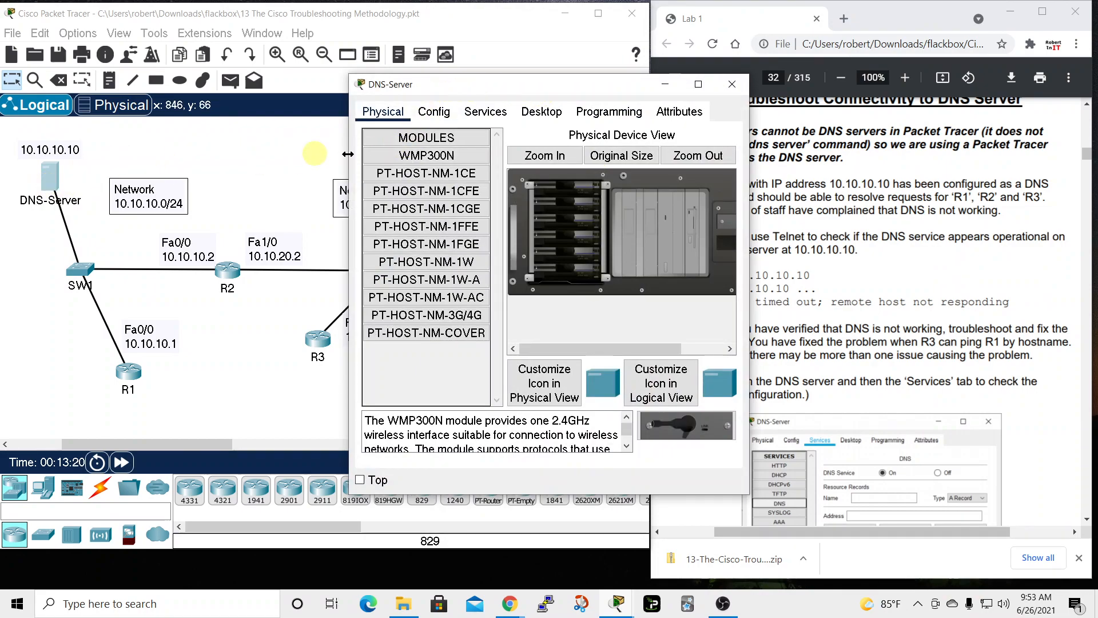
Step: Switch the DNS service to On in the DNS-Server's Services settings, which lists A records for r1, r2 and r3
{"action": "left_click", "coordinate": [484, 111]}
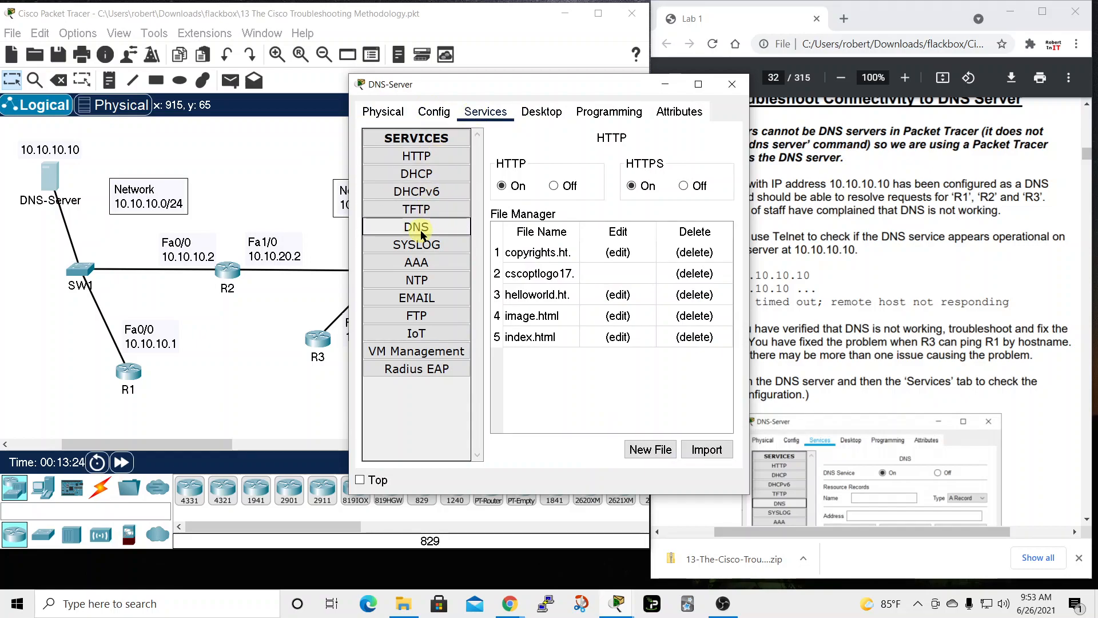
{"action": "left_click", "coordinate": [415, 227]}
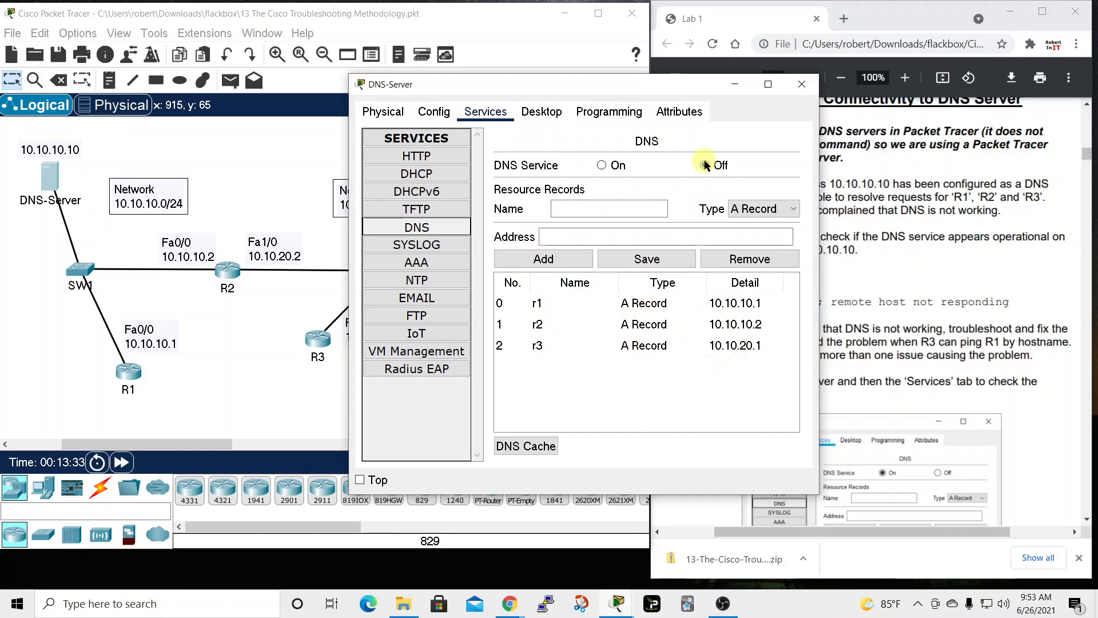
{"action": "left_click", "coordinate": [602, 164]}
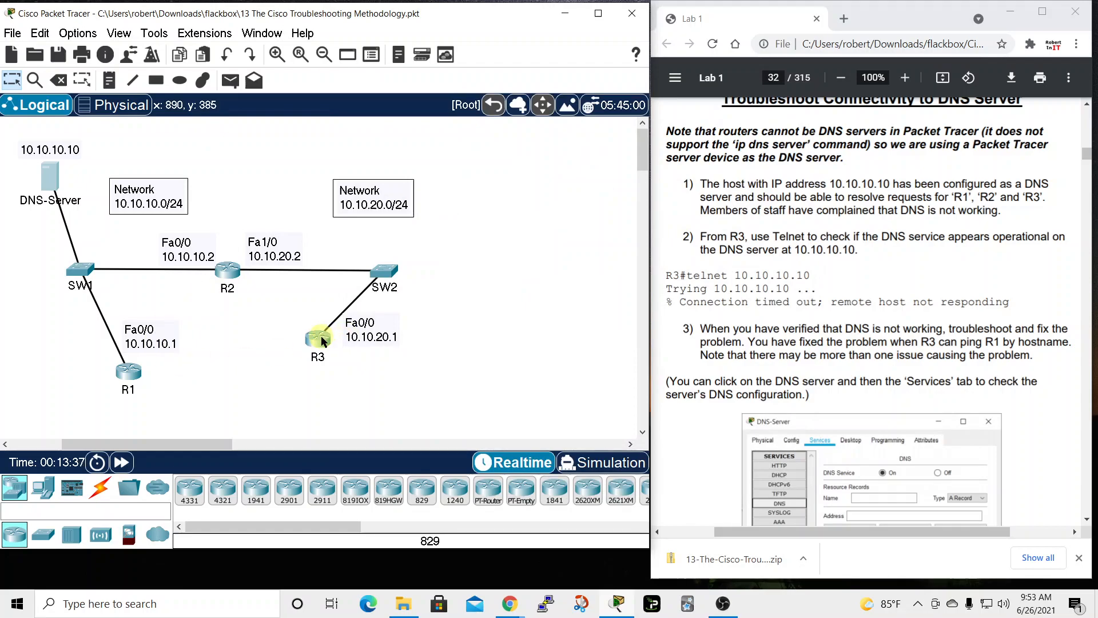
Step: From R3's CLI, ping r1 by hostname and receive 100 percent replies from 10.10.10.1
{"action": "left_click", "coordinate": [317, 340]}
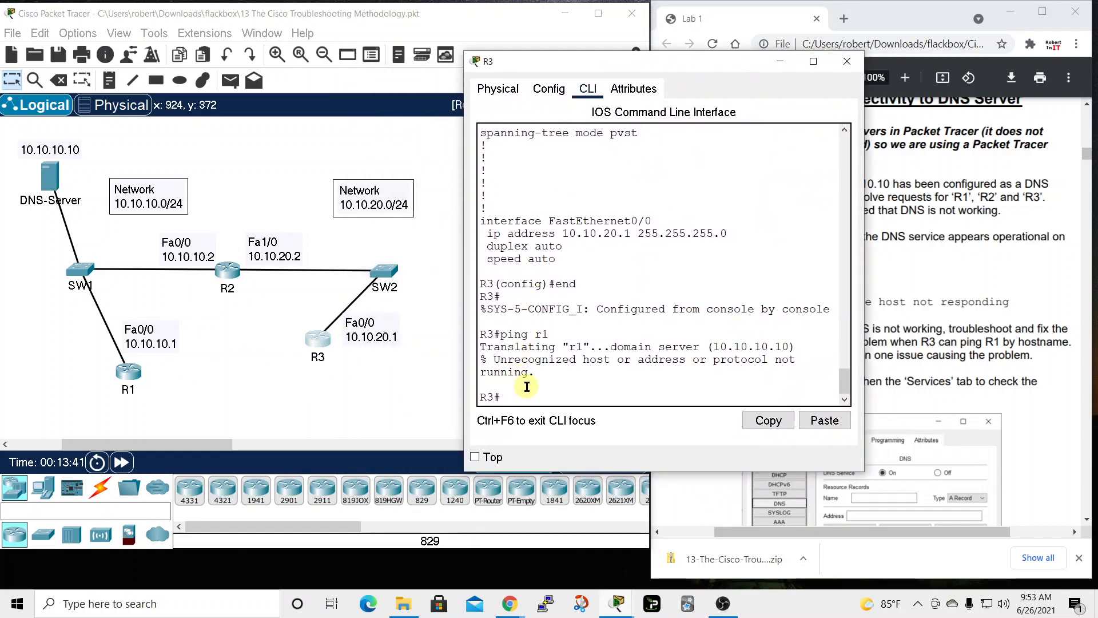
{"action": "type", "text": "ping r1"}
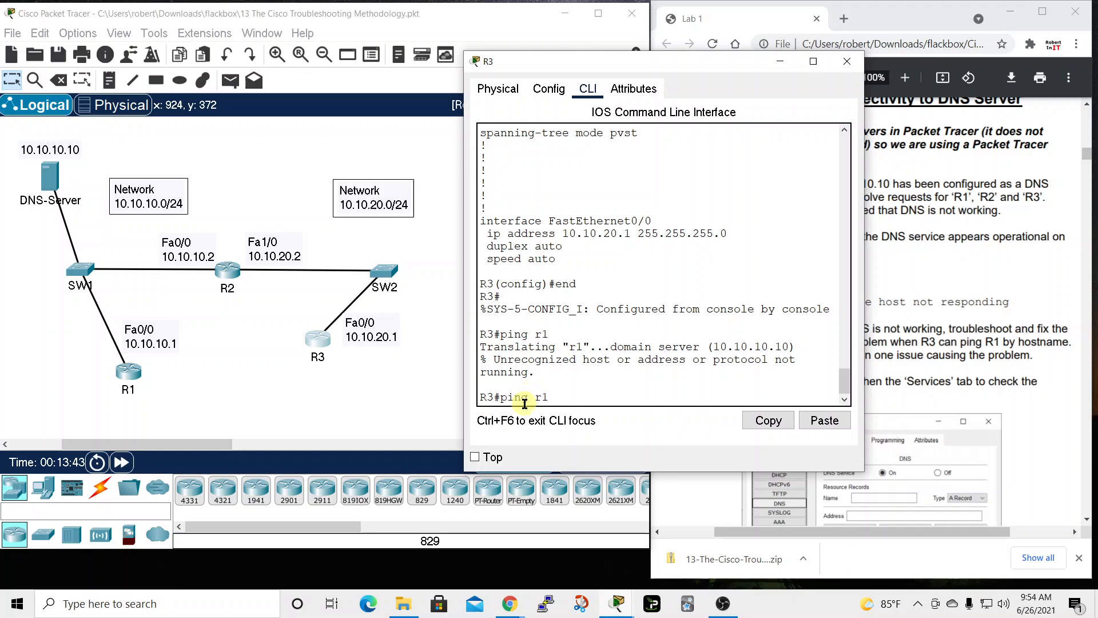
{"action": "mouse_move", "coordinate": [599, 240]}
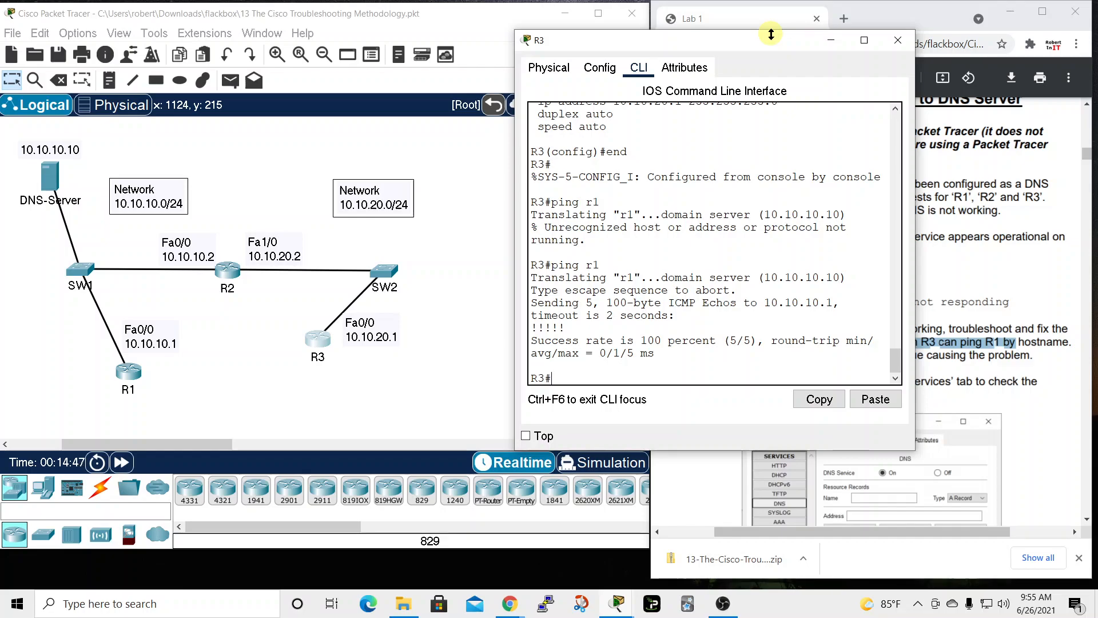
{"action": "mouse_move", "coordinate": [786, 43]}
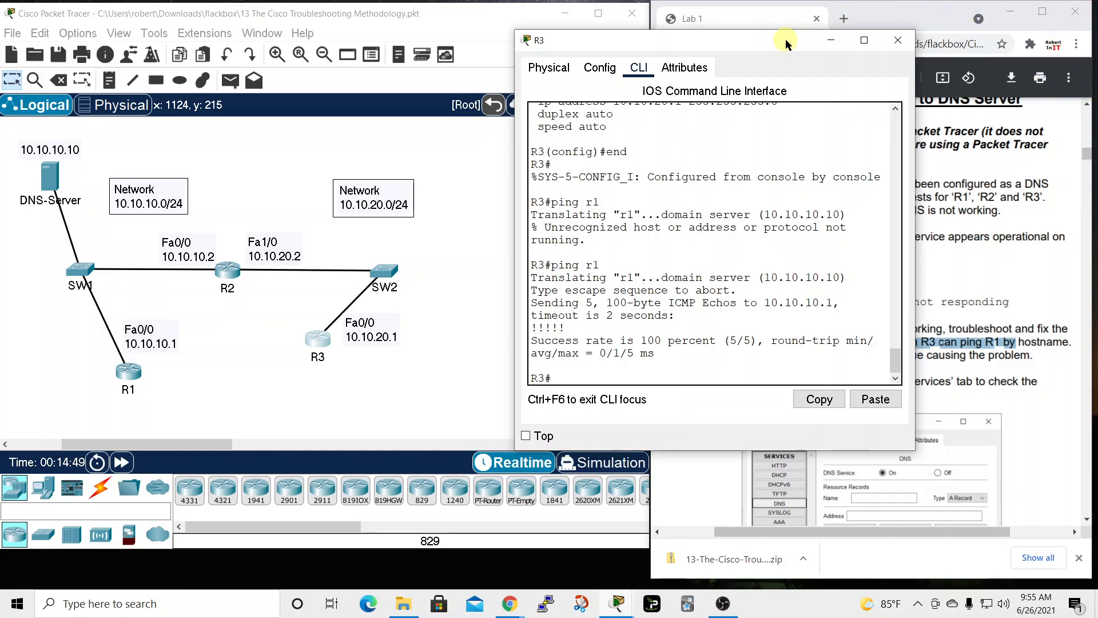